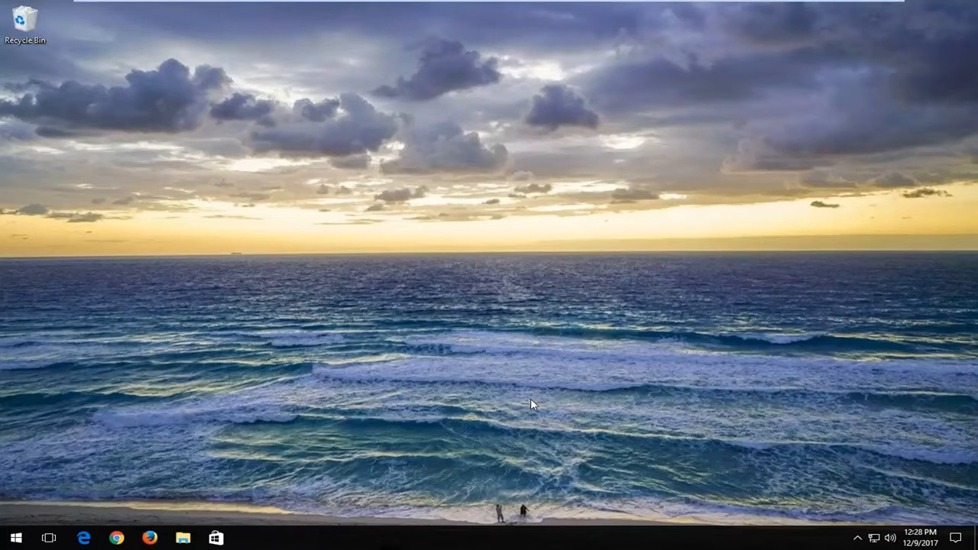
mouse_move(522, 404)
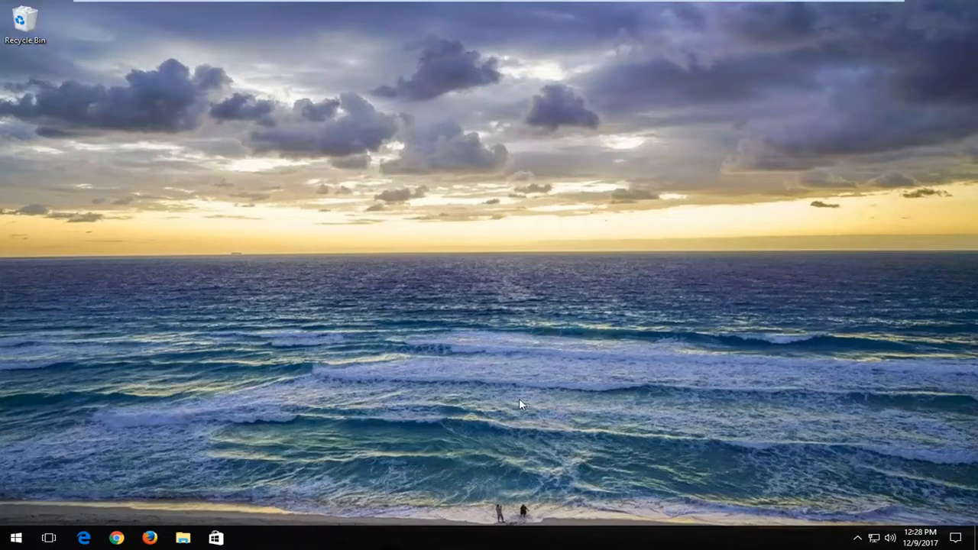
mouse_move(12, 543)
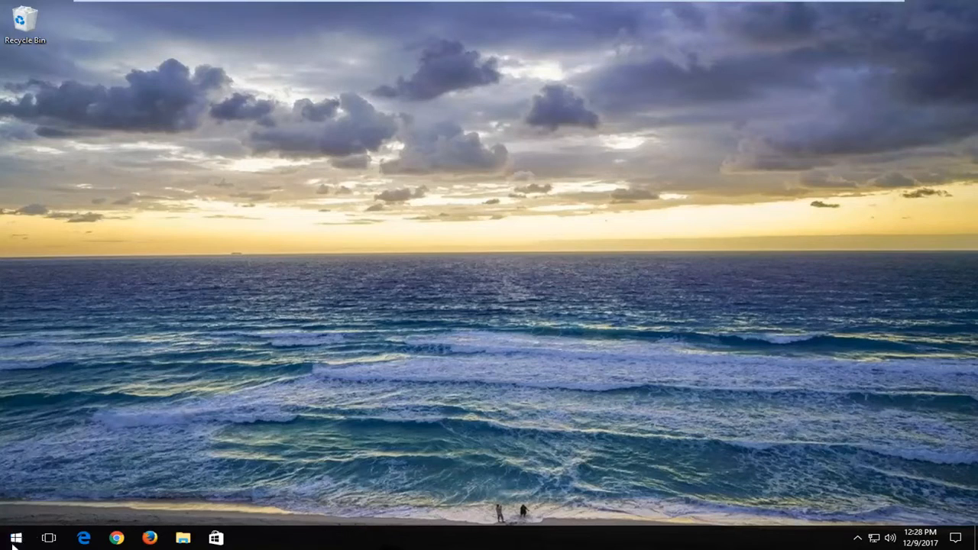
mouse_move(533, 405)
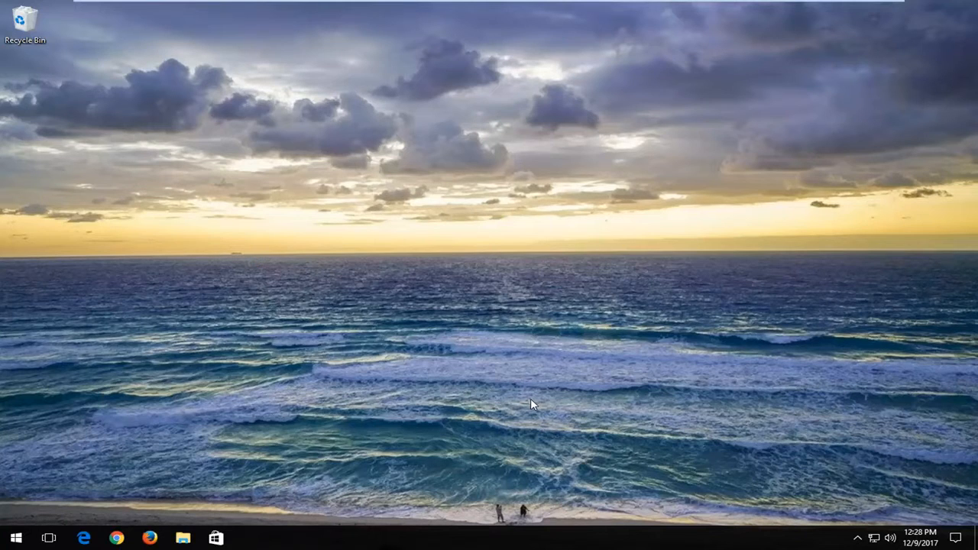
mouse_move(506, 411)
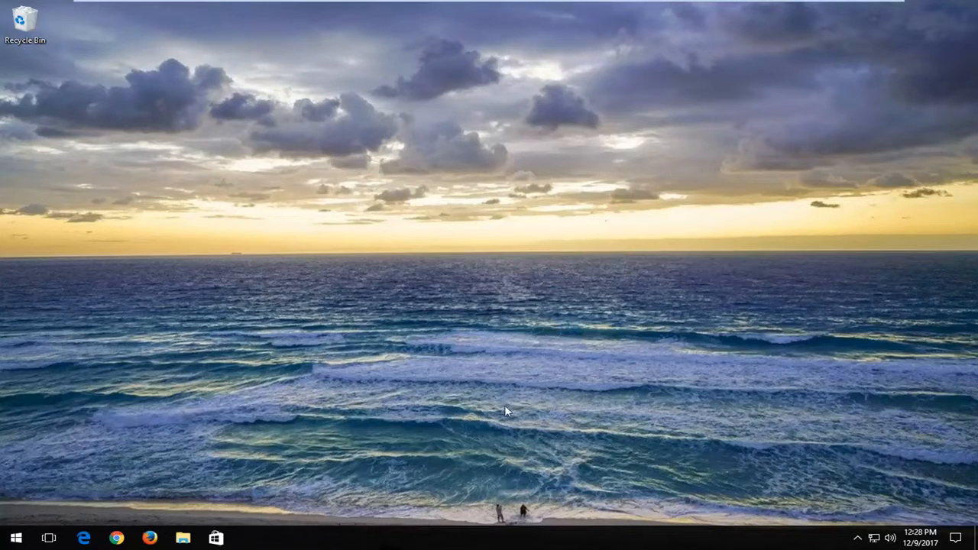
Search for 'folder options' and set File Explorer to show hidden files, folders and drives
left_click(16, 538)
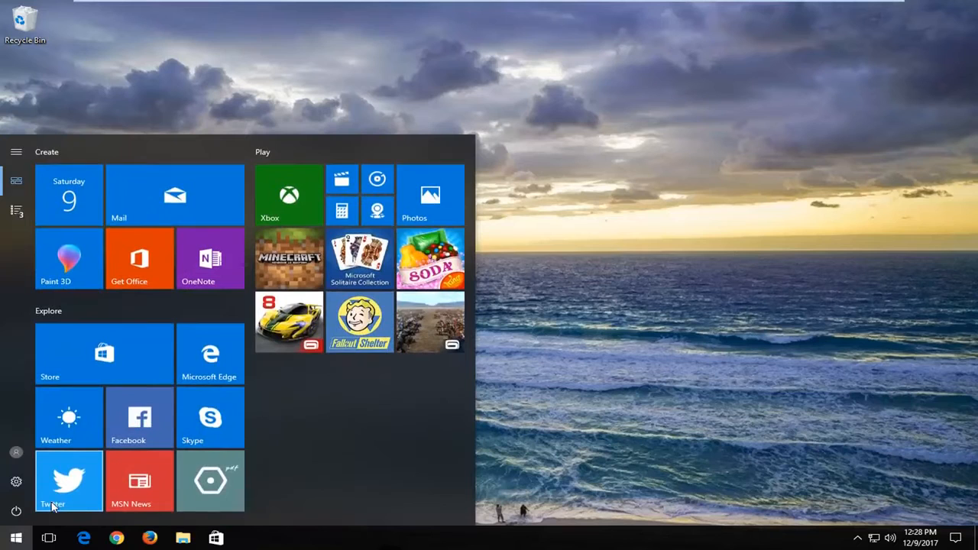
type("folder op")
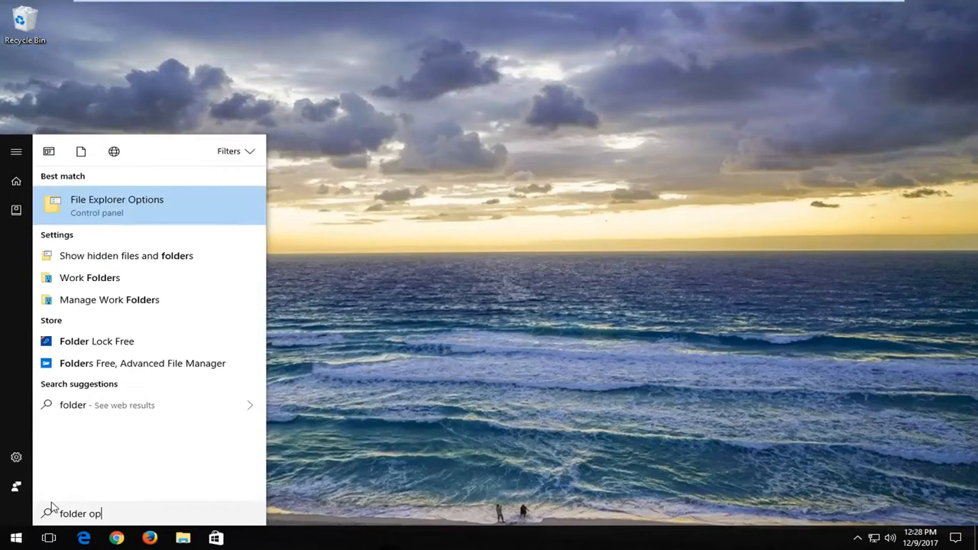
type("tions")
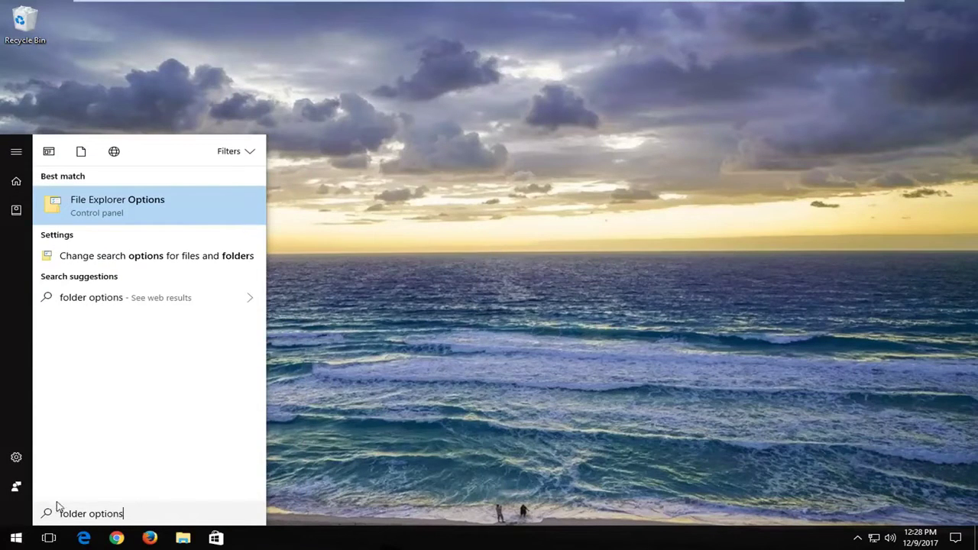
mouse_move(76, 220)
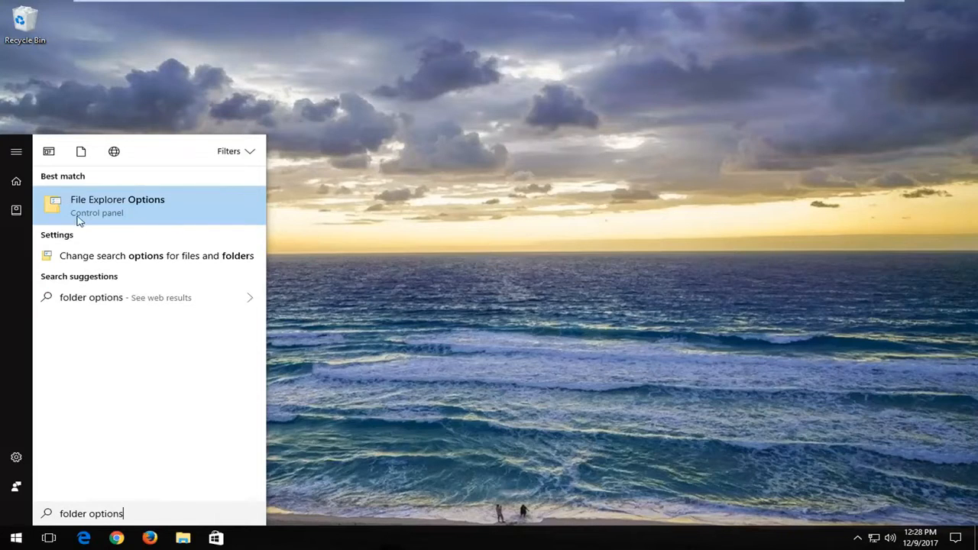
mouse_move(92, 220)
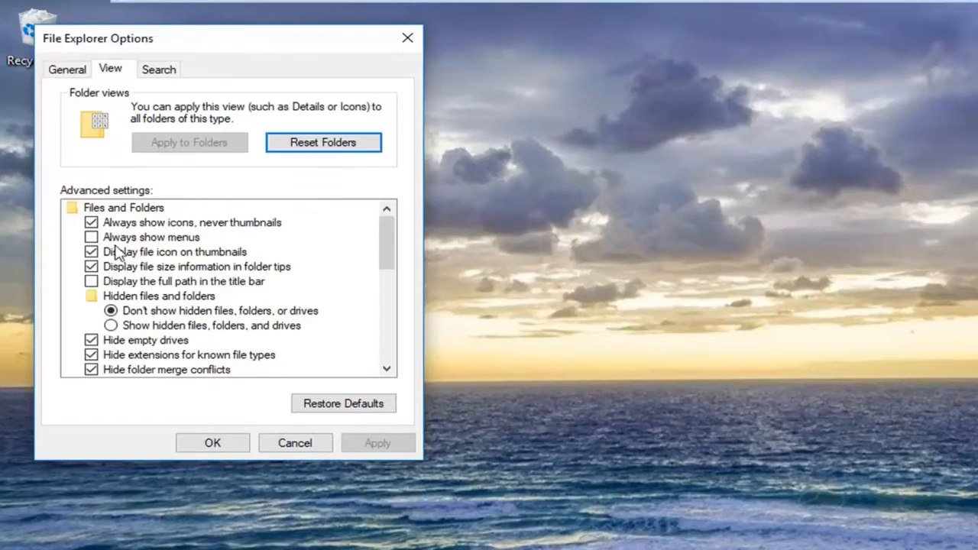
mouse_move(115, 336)
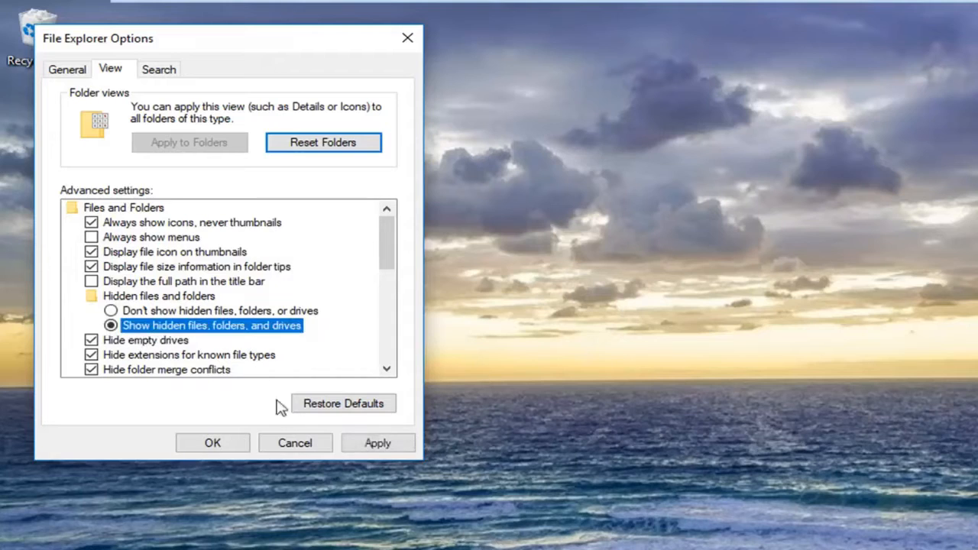
left_click(212, 444)
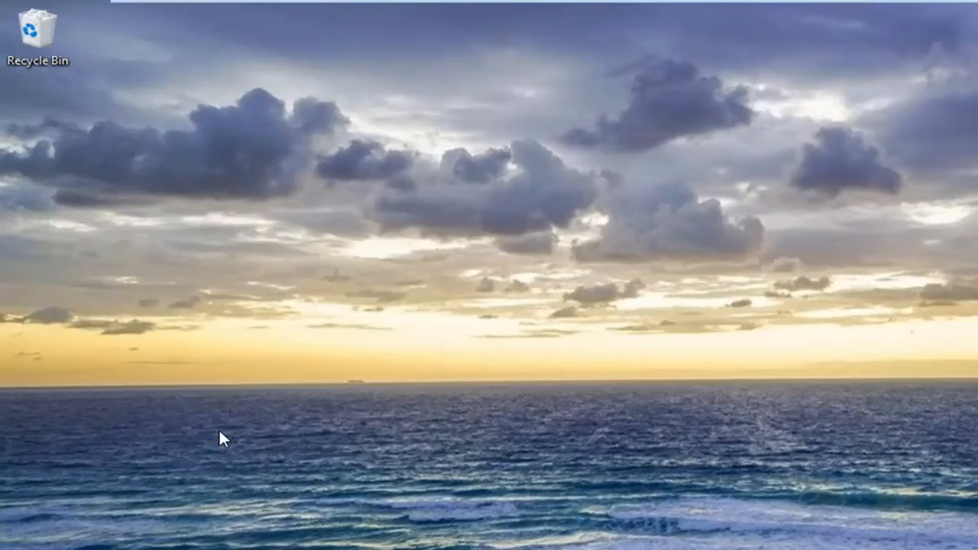
Search Start for 'services' and run the Services console as administrator
left_click(16, 537)
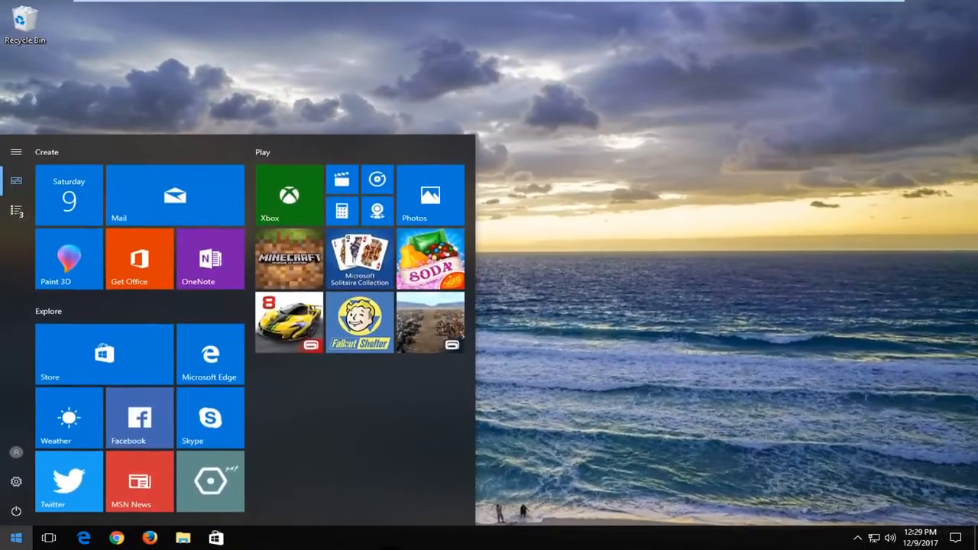
type("services")
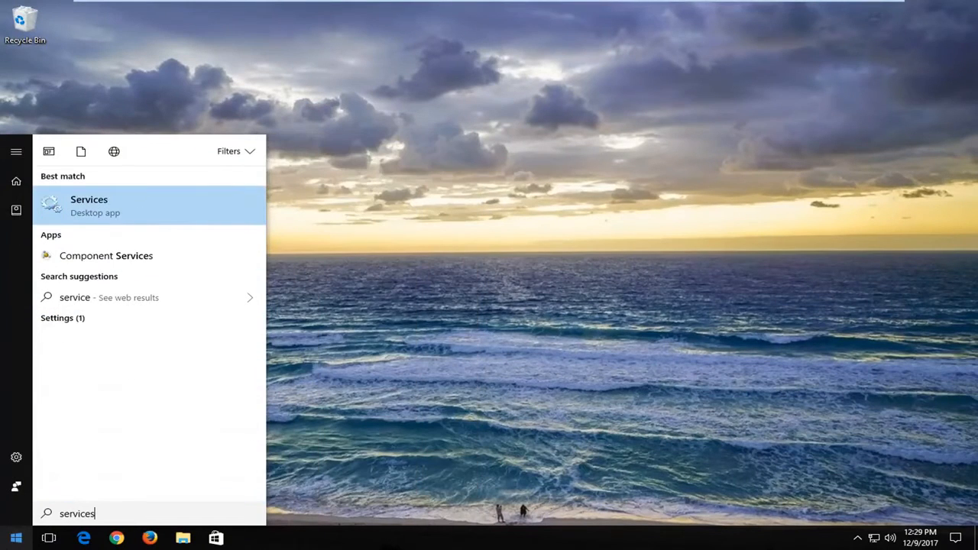
mouse_move(119, 211)
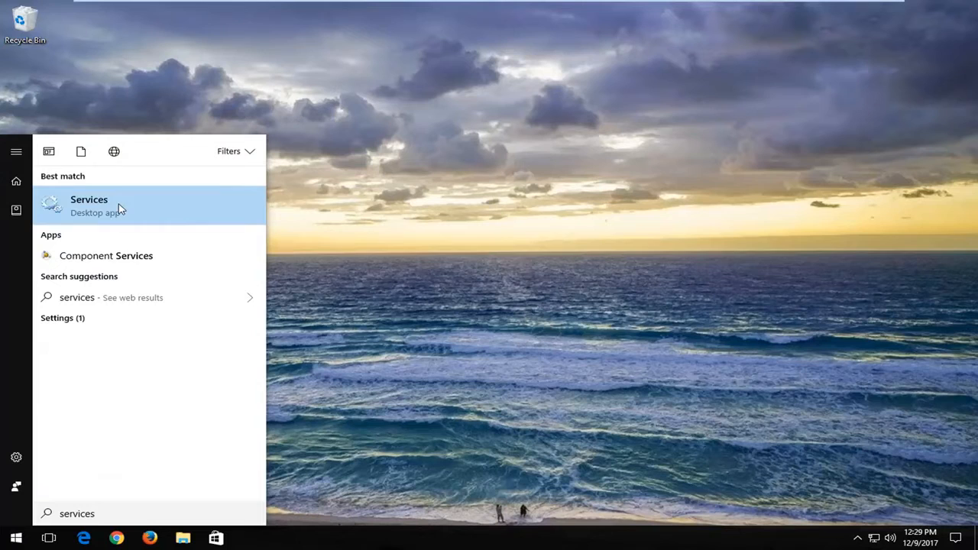
right_click(89, 205)
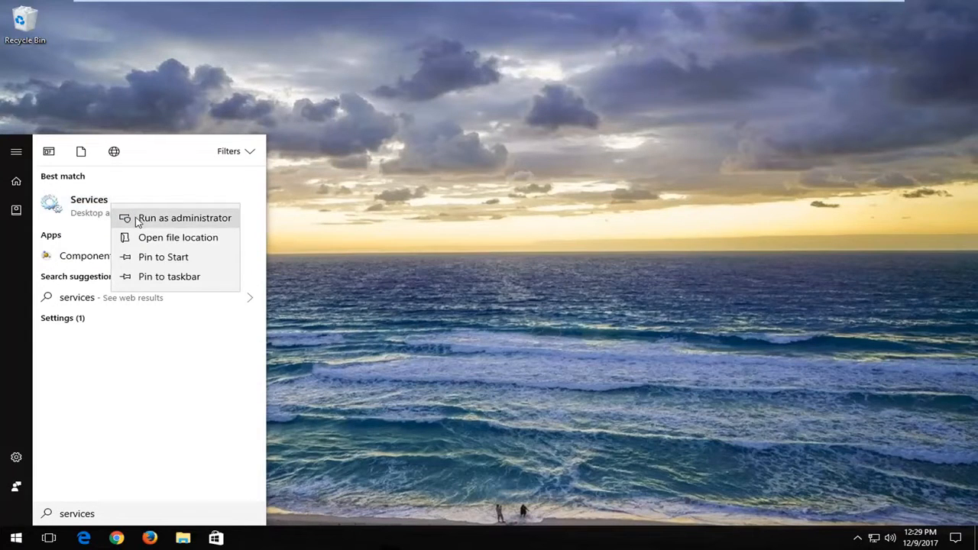
left_click(184, 218)
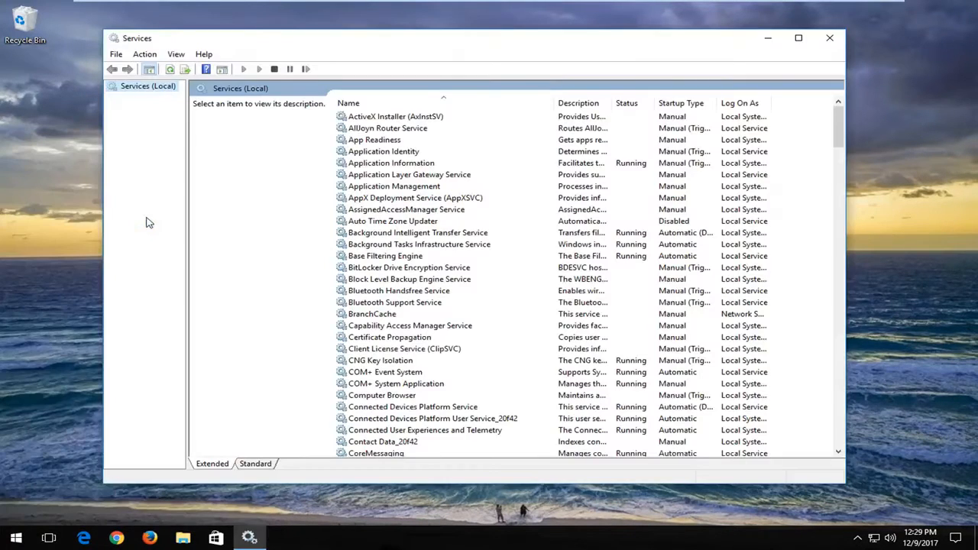
mouse_move(625, 209)
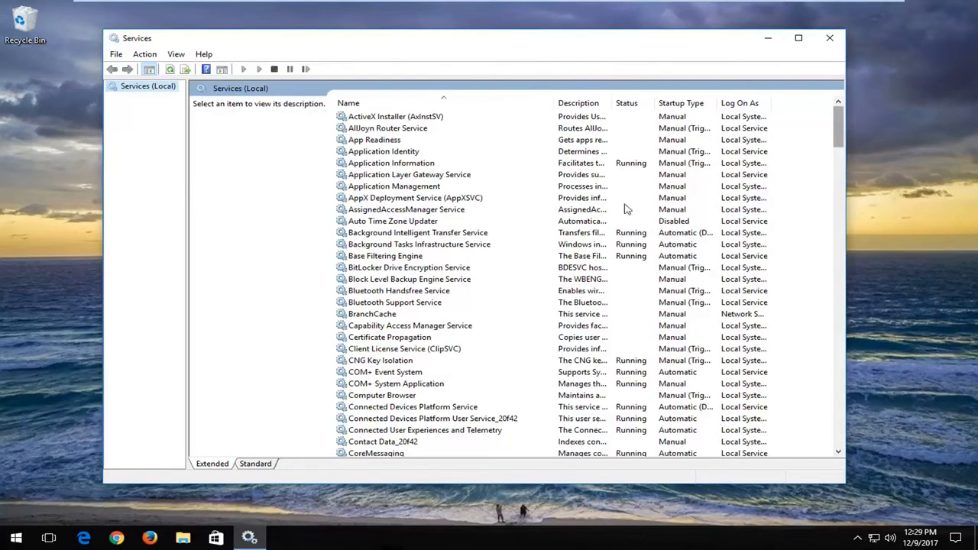
mouse_move(349, 322)
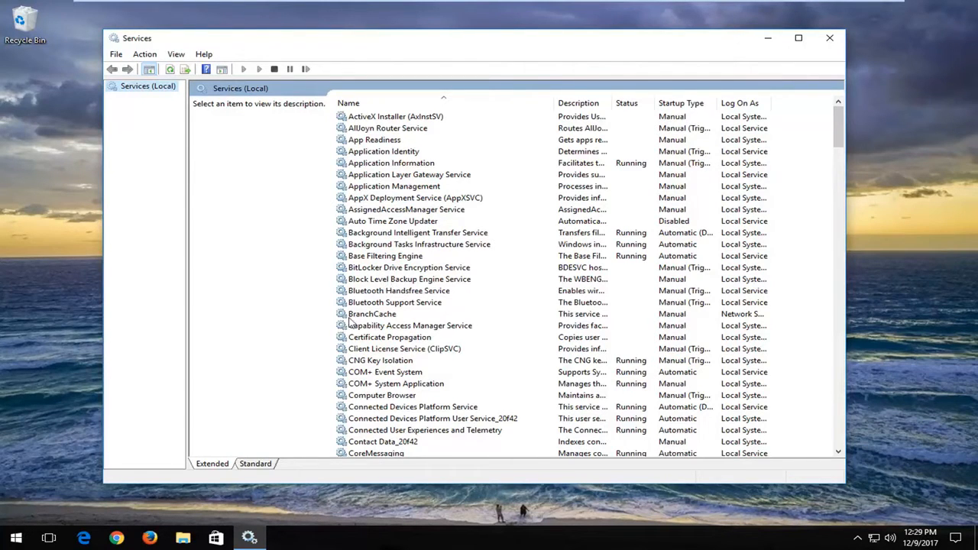
Select Background Intelligent Transfer Service and bring up its stop actions in Services
left_click(417, 233)
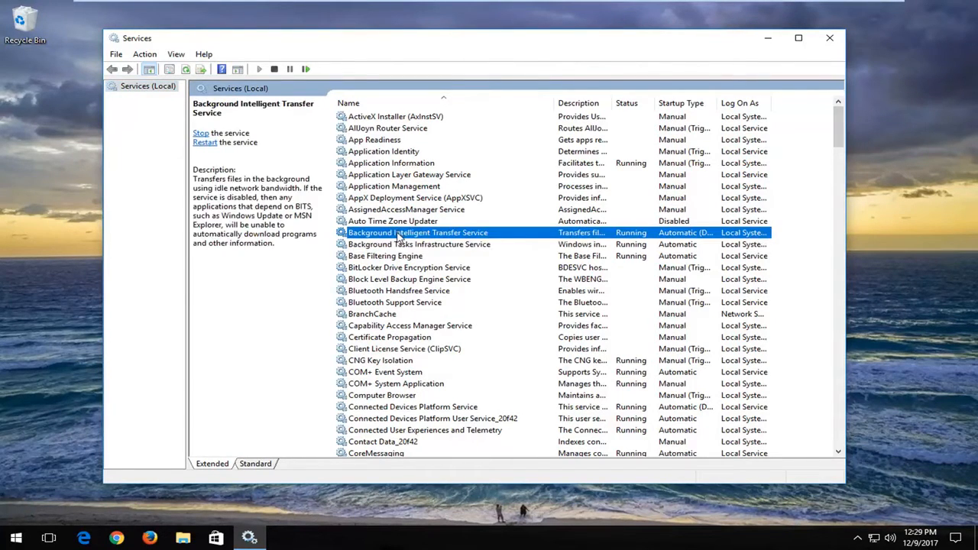
right_click(418, 232)
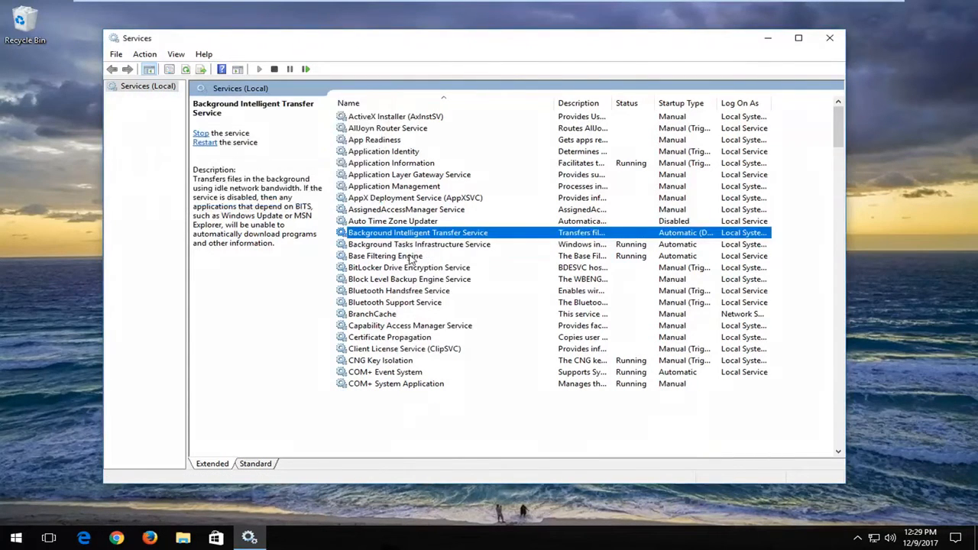
scroll("down", 3)
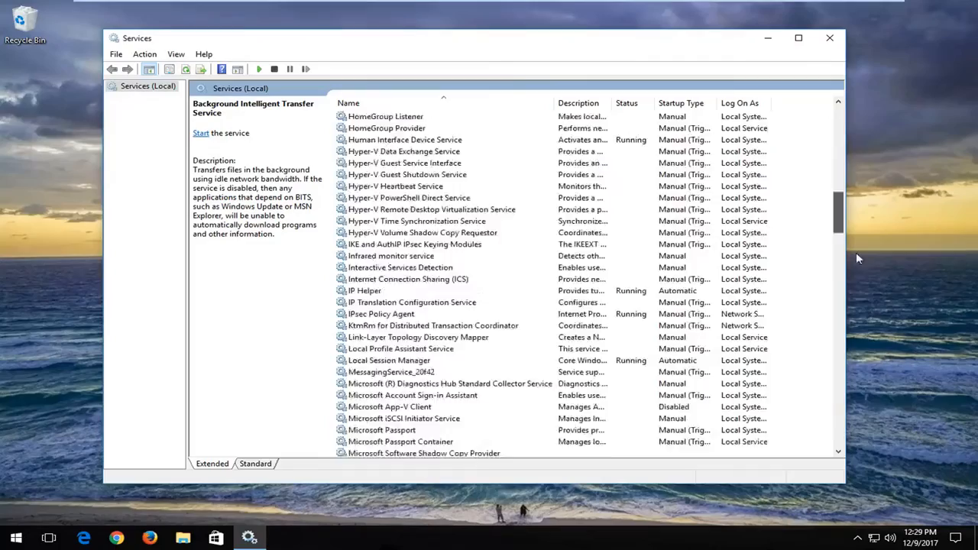
scroll("down", 3)
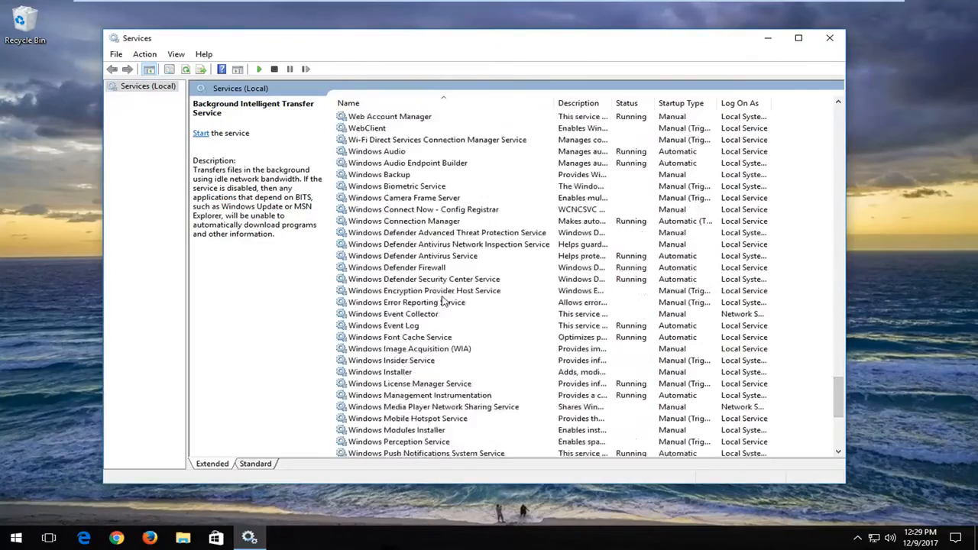
scroll("up", 3)
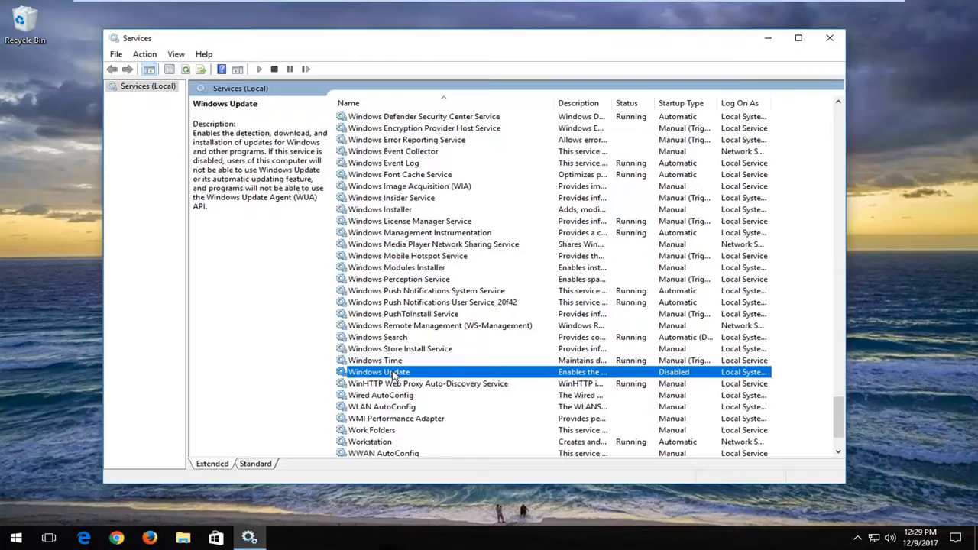
mouse_move(619, 359)
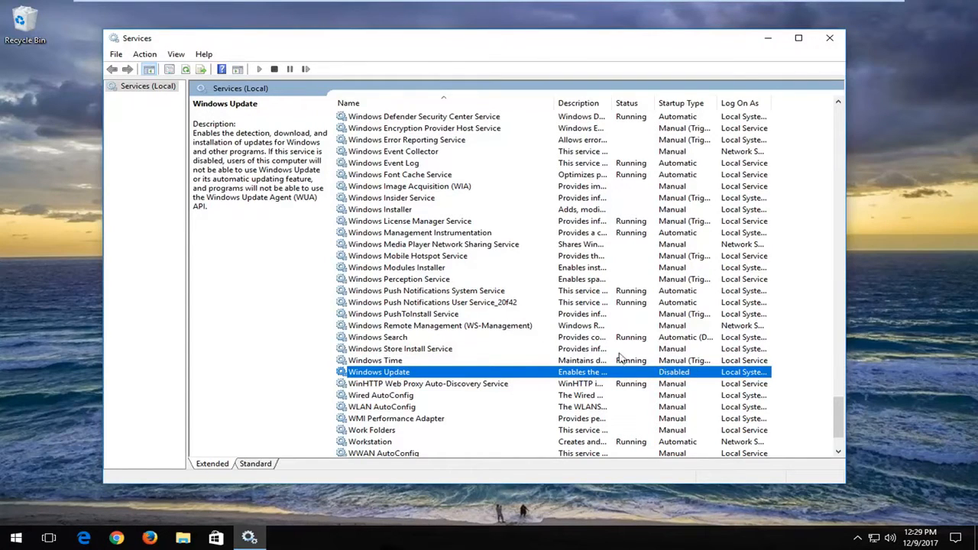
mouse_move(413, 325)
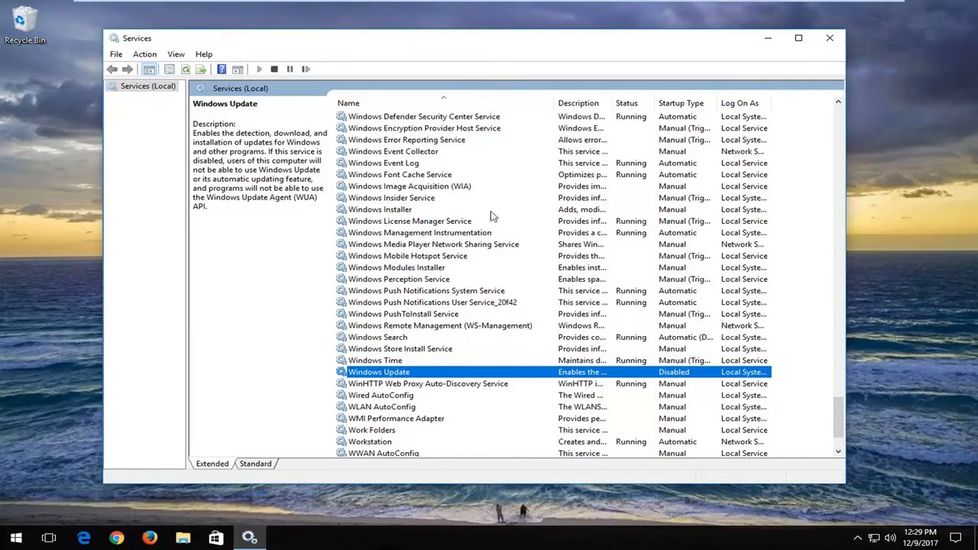
mouse_move(457, 266)
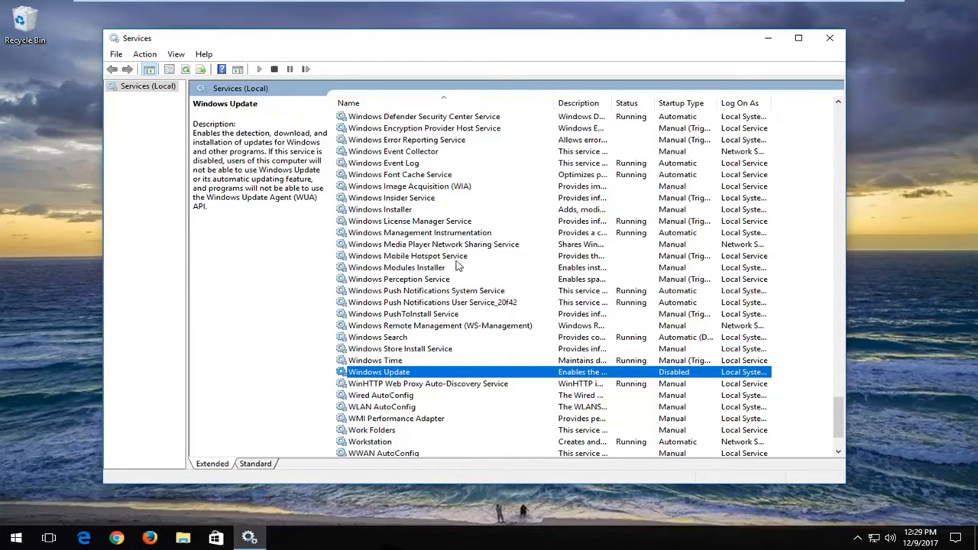
mouse_move(430, 263)
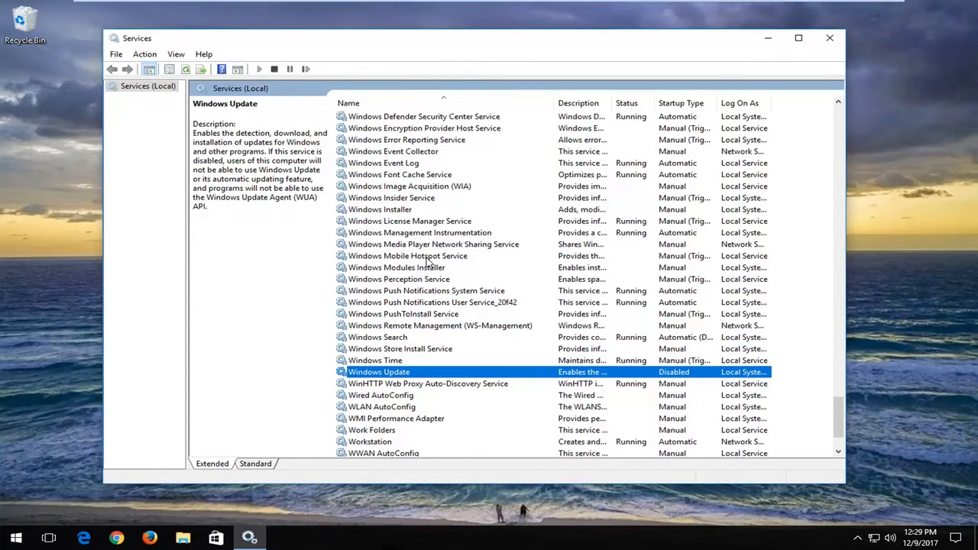
Close Services and open This PC from a Start search for 'computer'
left_click(829, 38)
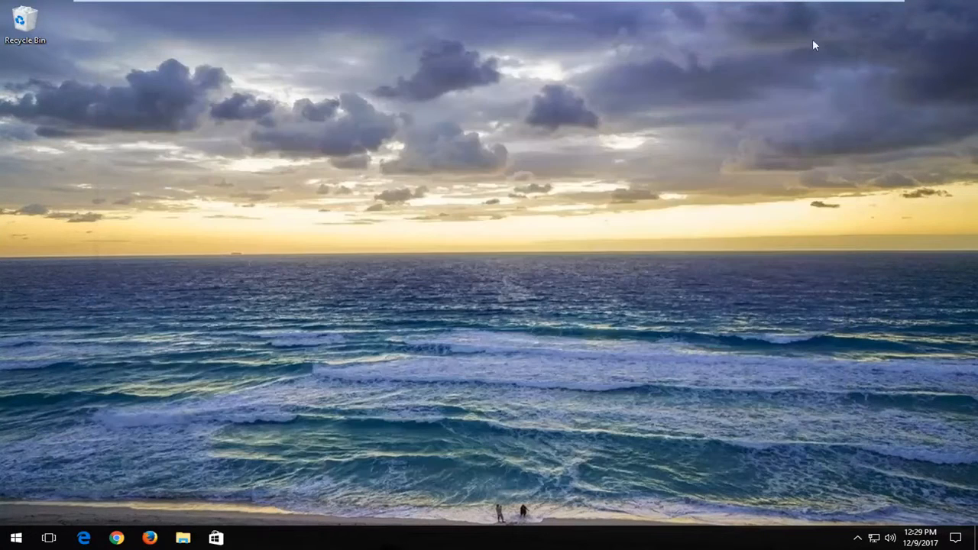
left_click(16, 539)
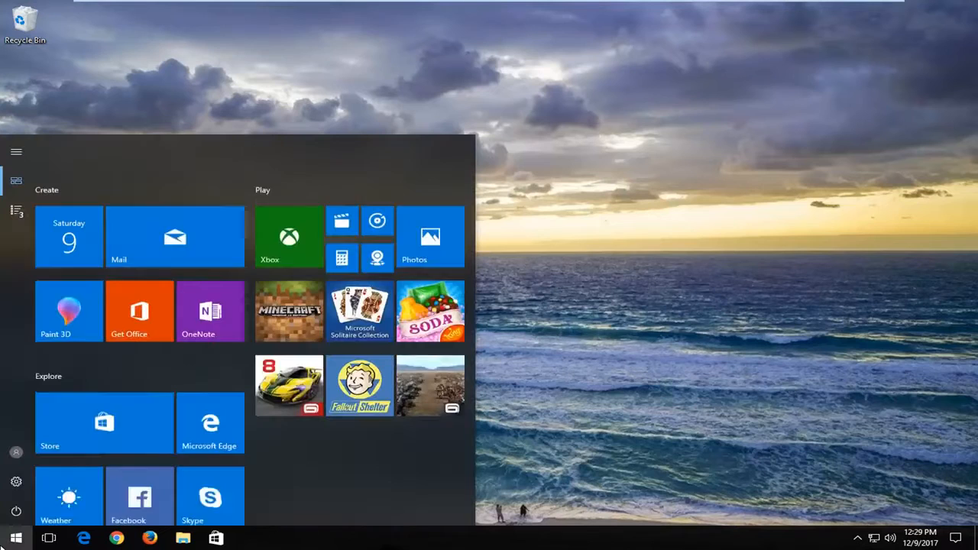
scroll("up", 3)
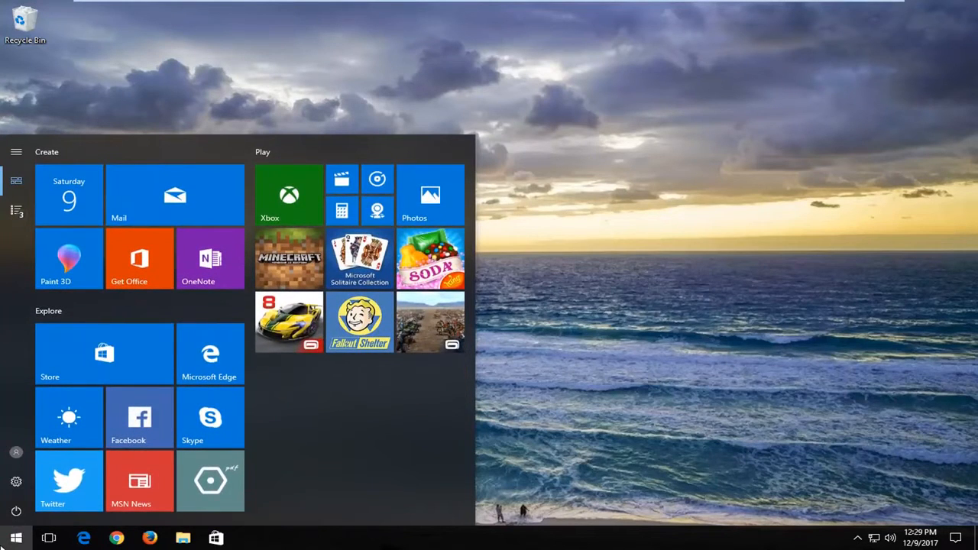
type("computer")
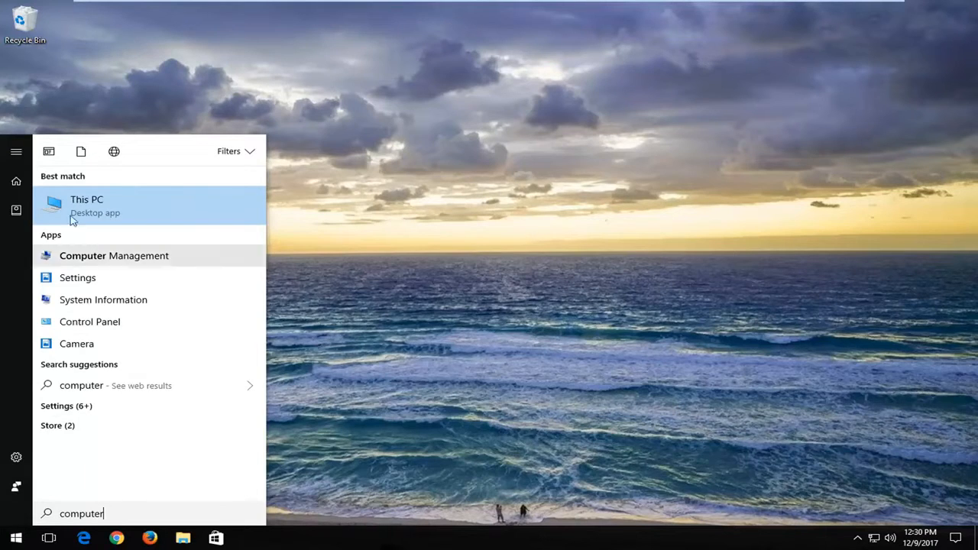
left_click(86, 206)
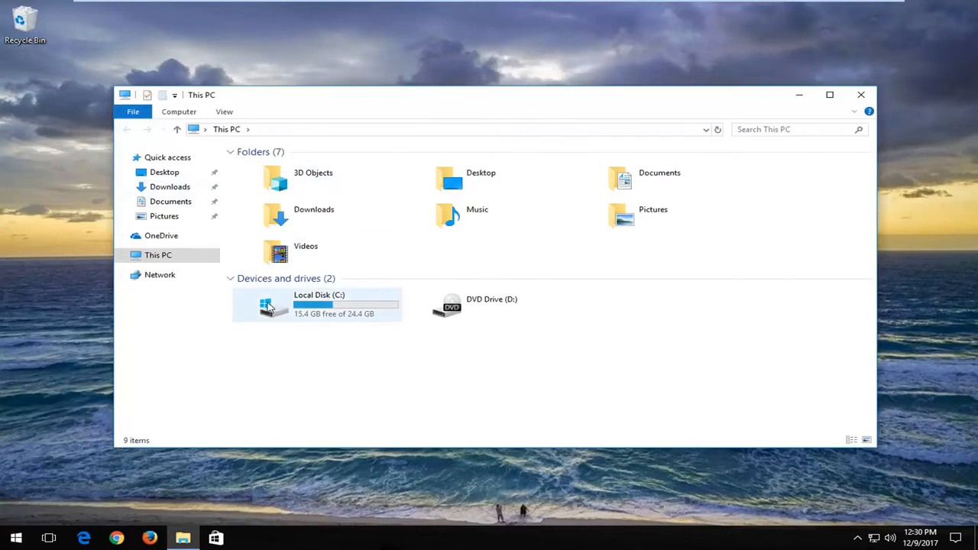
mouse_move(298, 305)
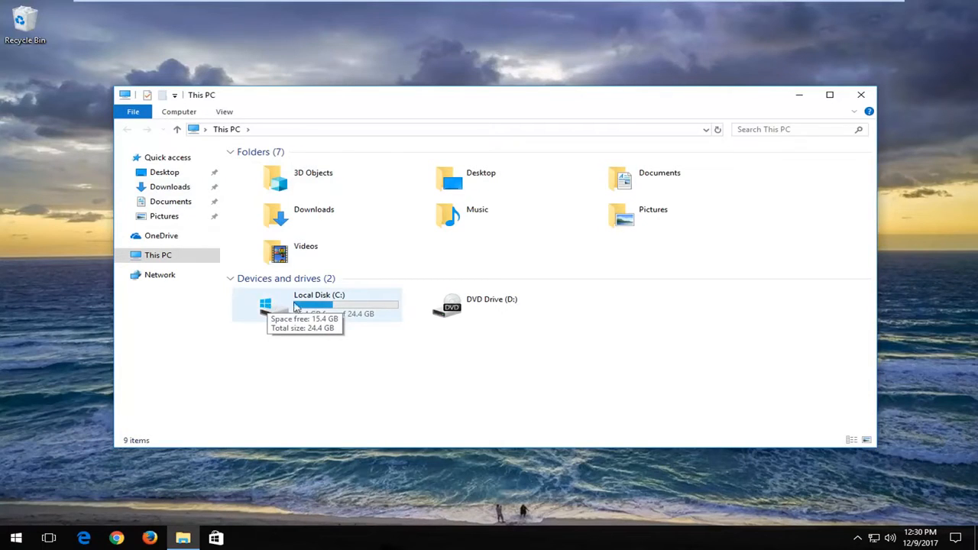
mouse_move(330, 305)
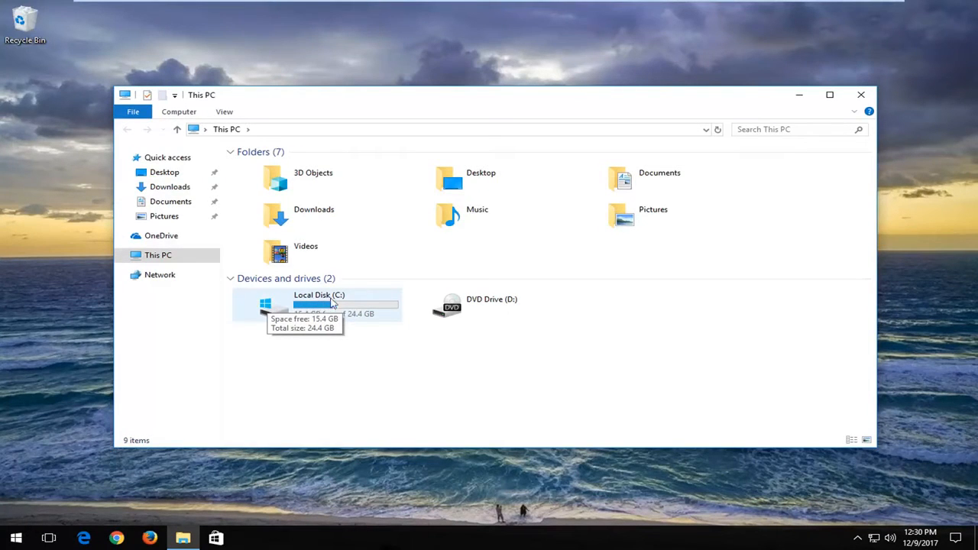
mouse_move(256, 312)
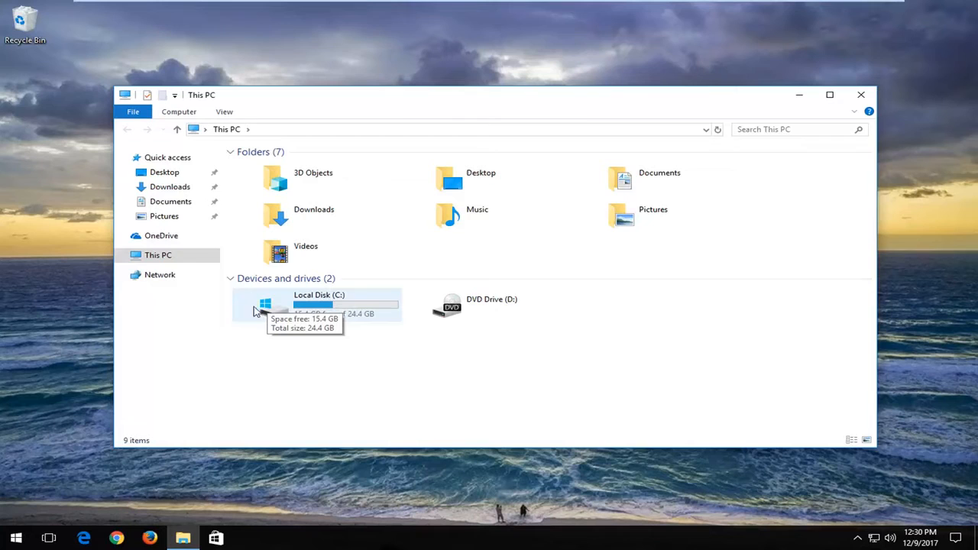
mouse_move(299, 385)
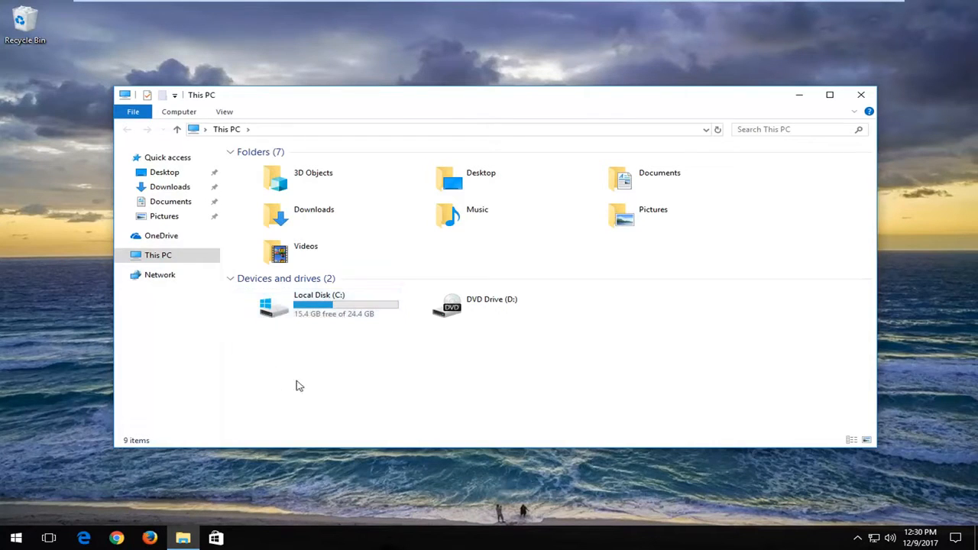
Browse to C:\Windows\SoftwareDistribution and select all five of its items
double_click(319, 306)
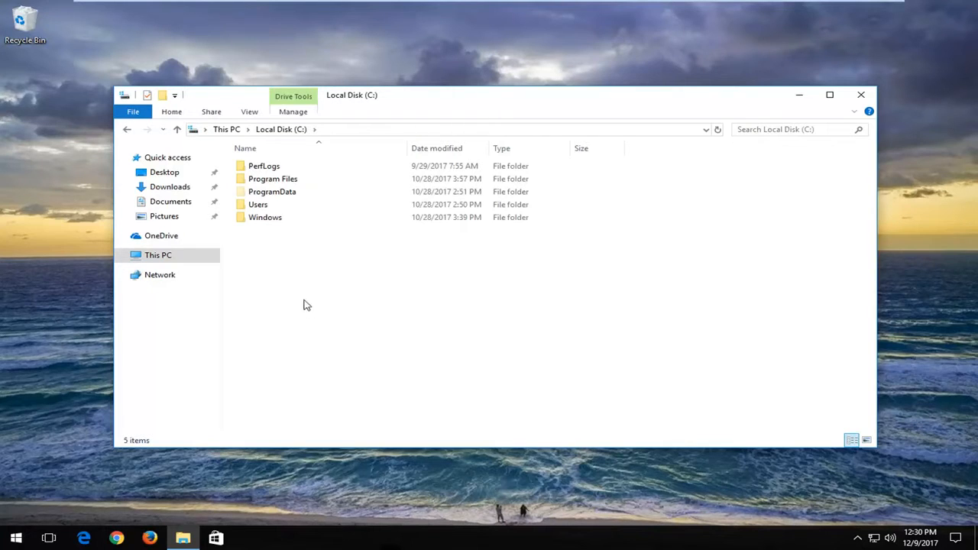
mouse_move(276, 271)
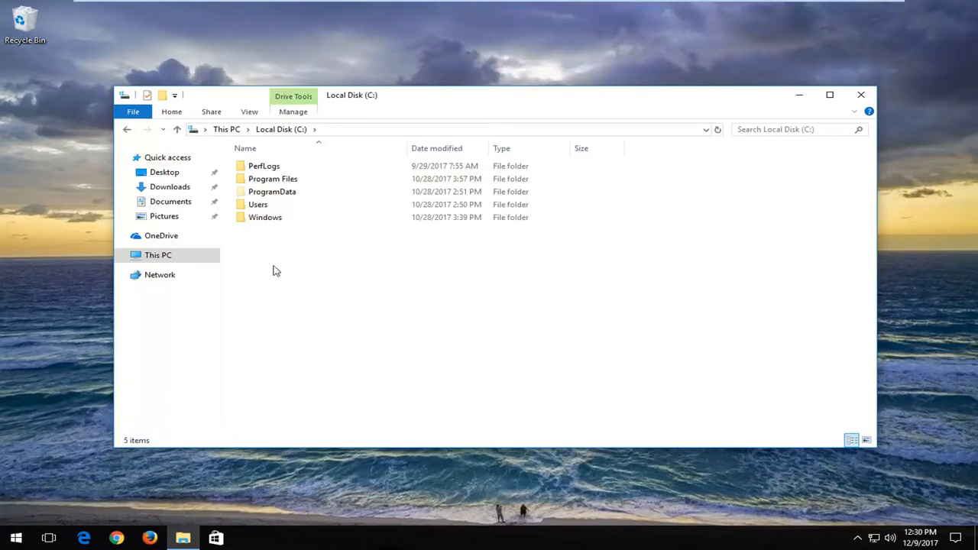
left_click(265, 217)
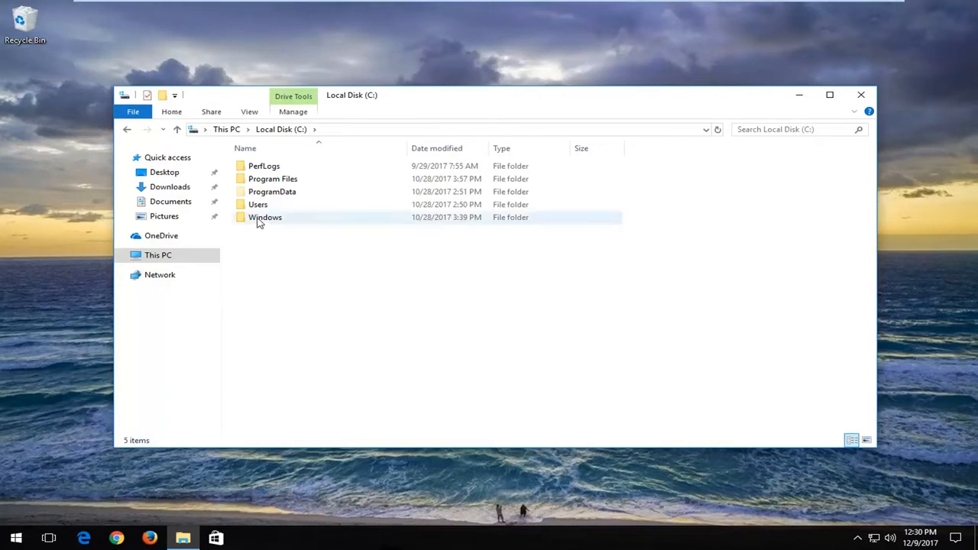
mouse_move(268, 219)
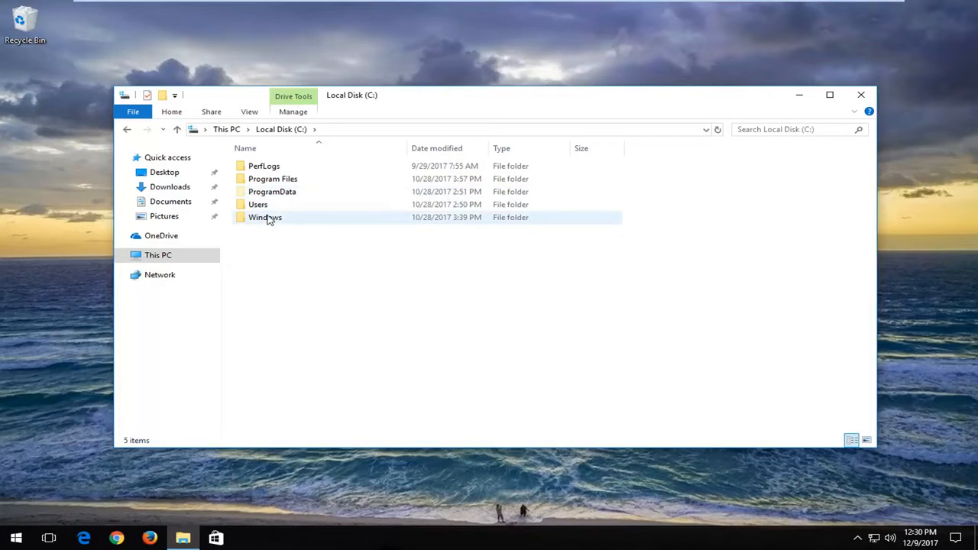
double_click(265, 217)
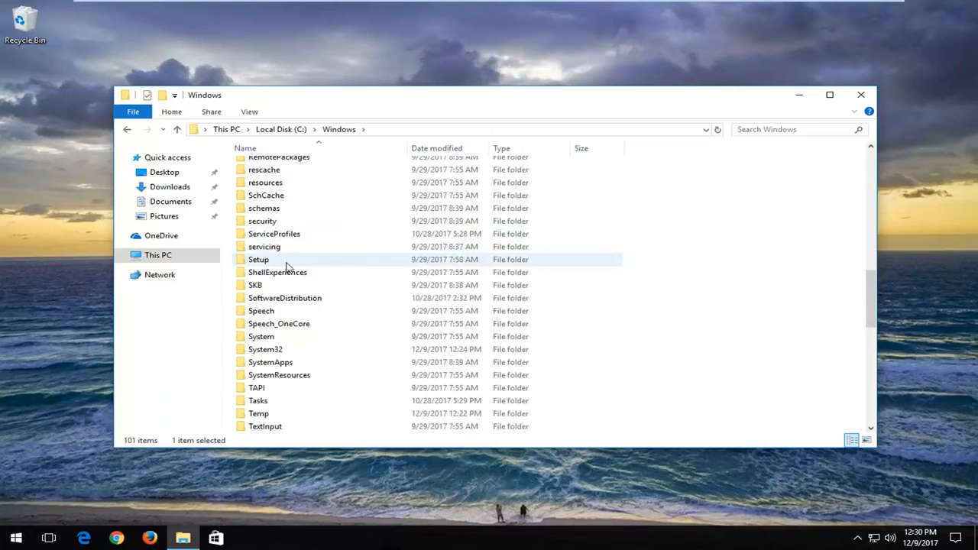
left_click(285, 298)
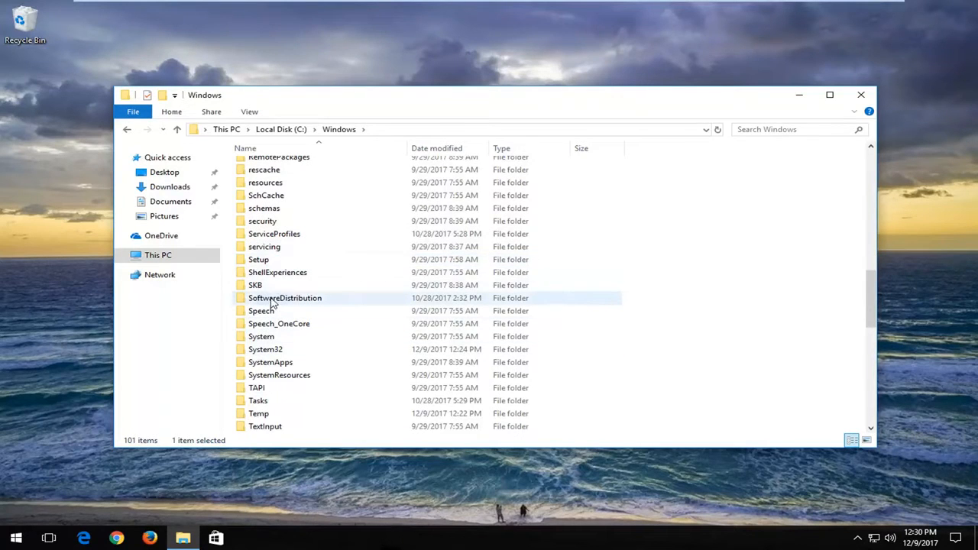
double_click(285, 297)
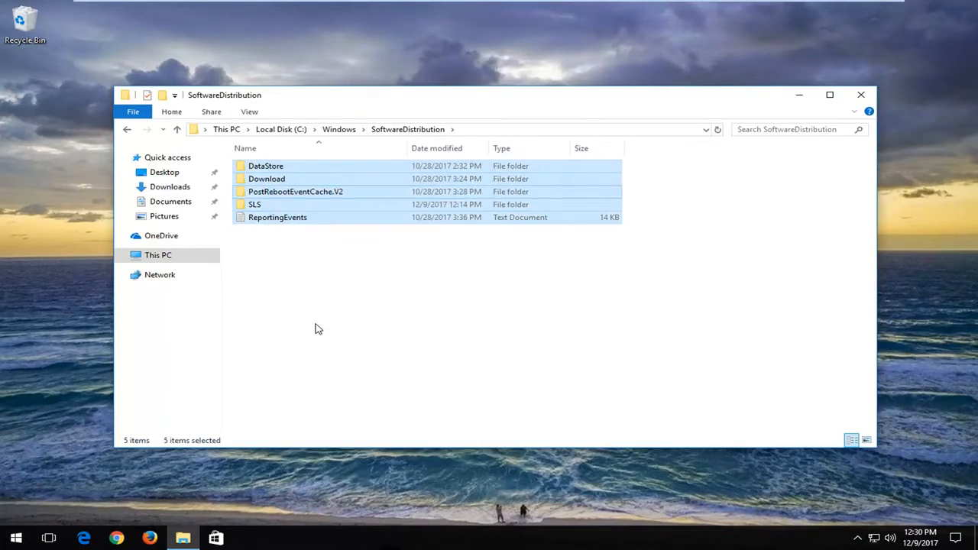
key("Delete")
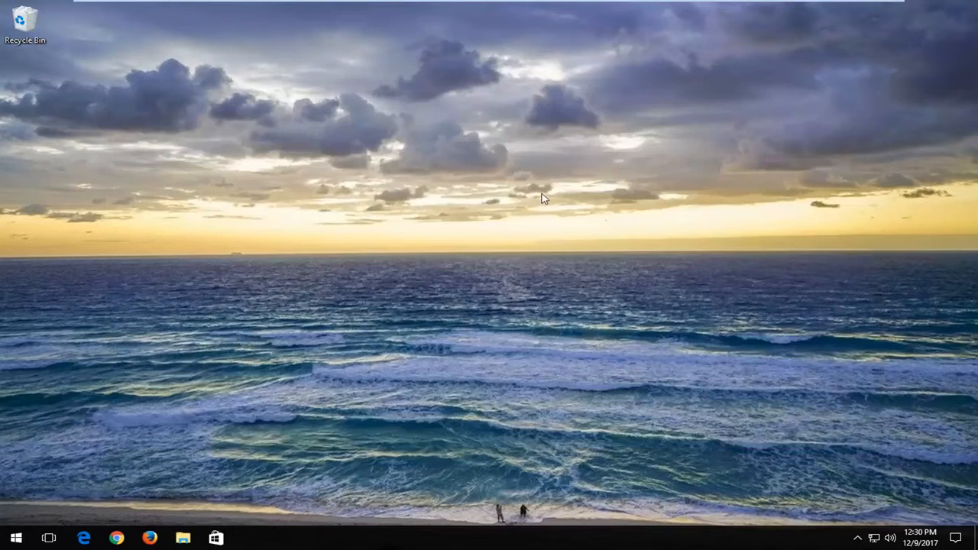
mouse_move(258, 257)
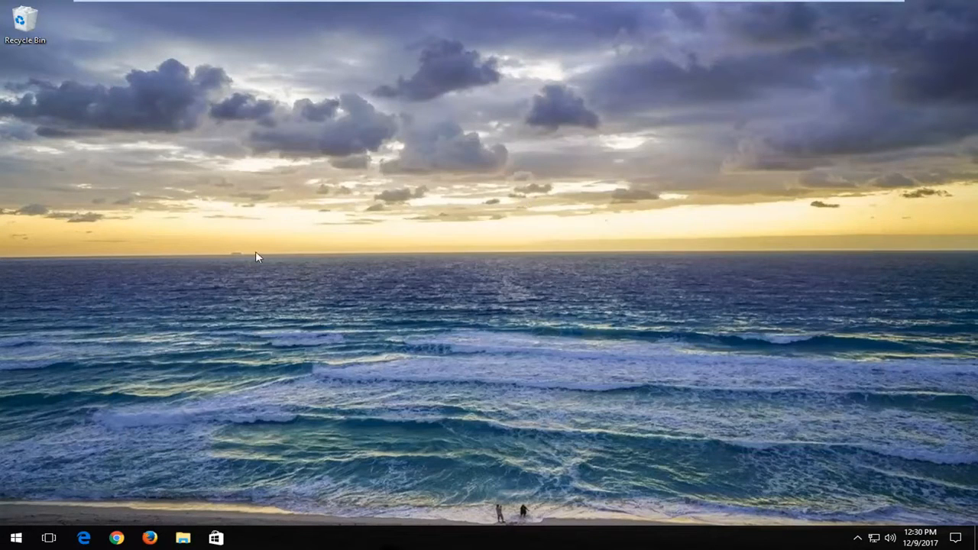
mouse_move(116, 538)
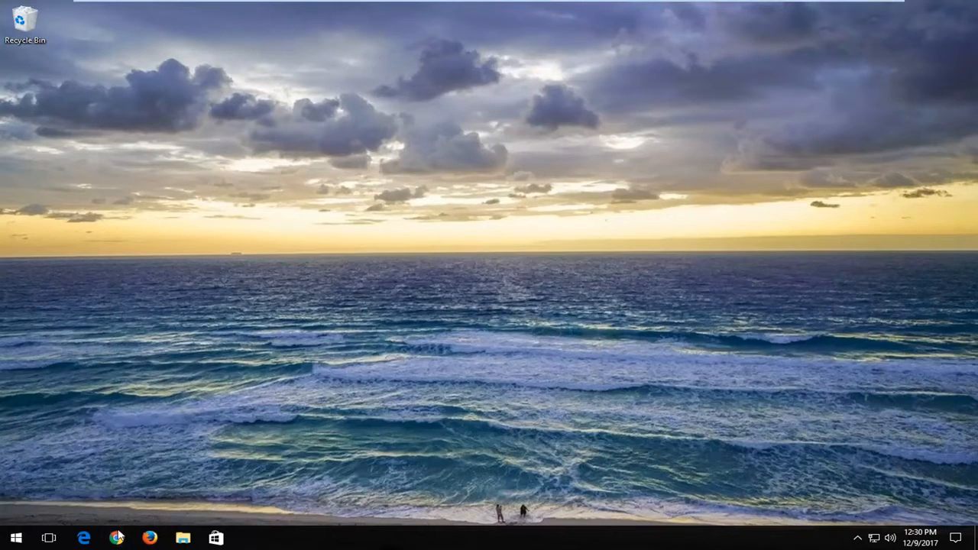
Search in Chrome for 'troubleshoot windows update fixit' to find Microsoft's troubleshooter
left_click(116, 538)
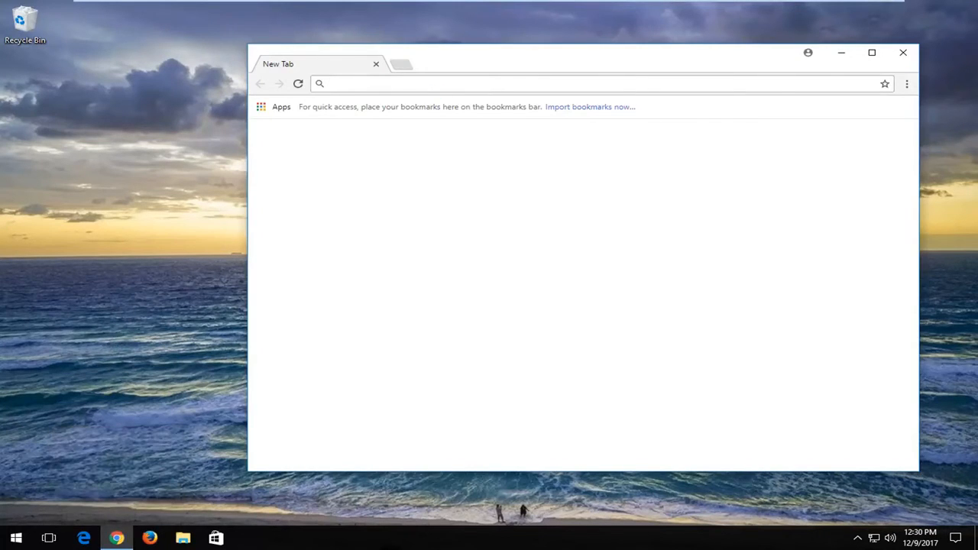
type("troubleshoot")
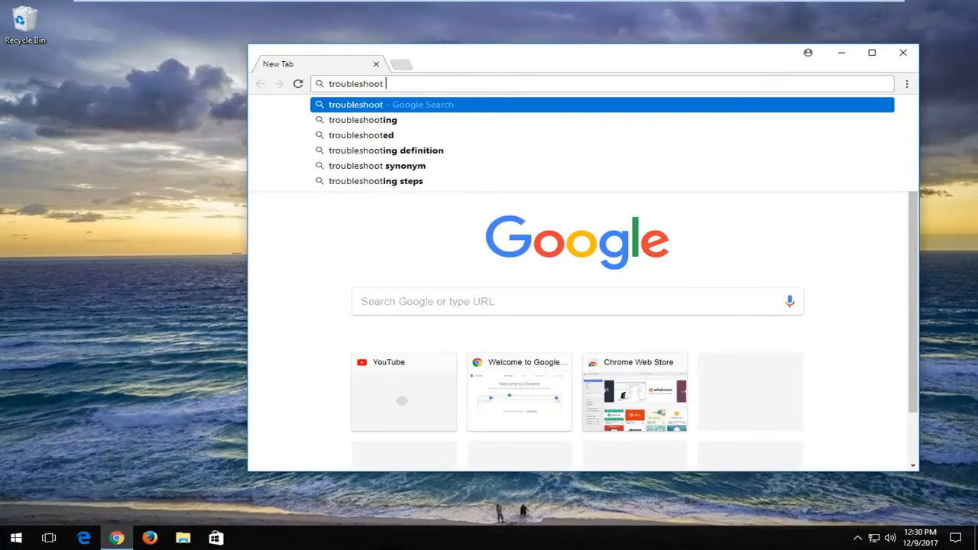
type("windows update")
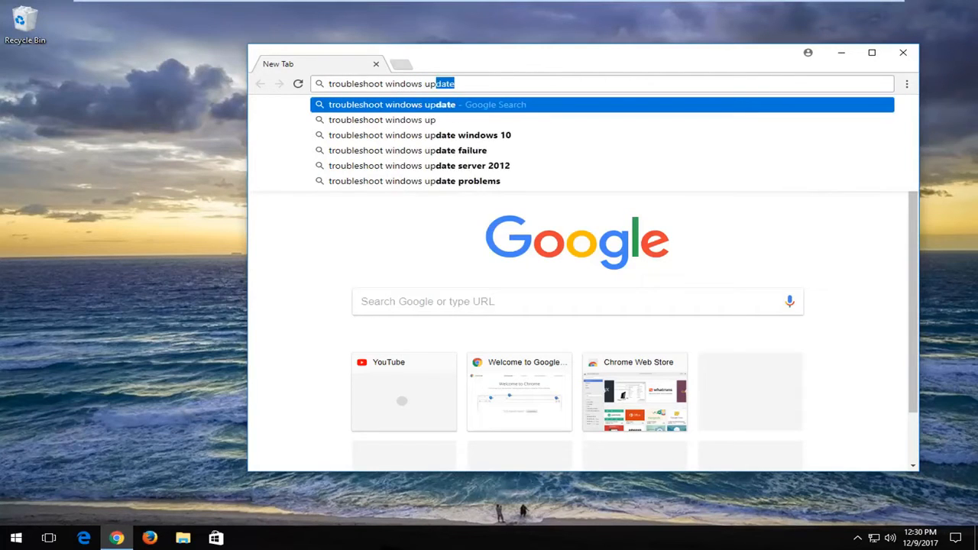
type("s too")
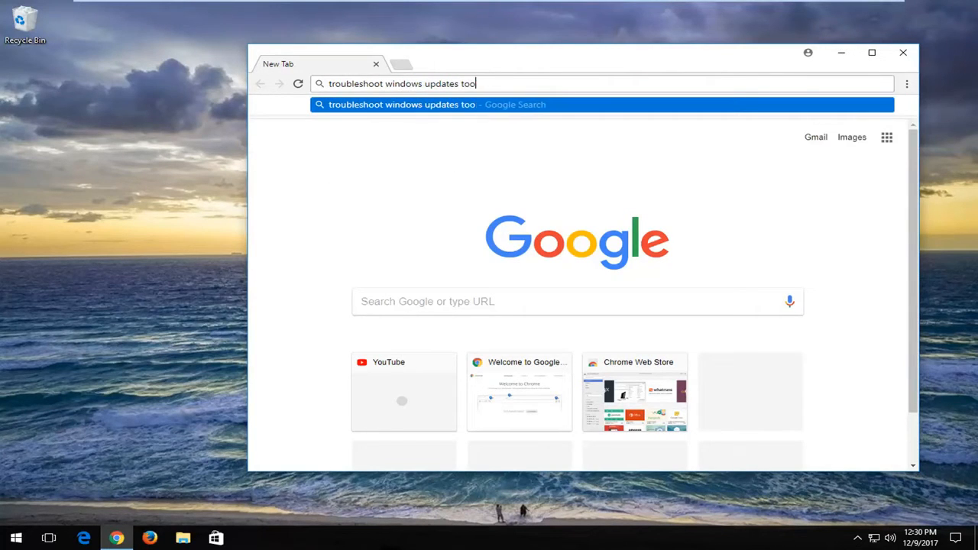
type("lkit")
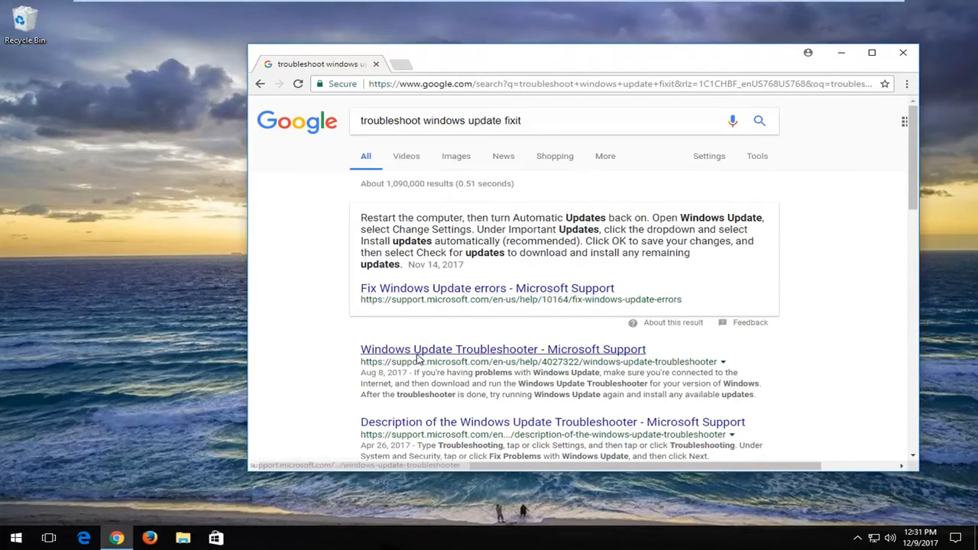
Open the Microsoft Support troubleshooter page and download the Windows 10 version
left_click(503, 349)
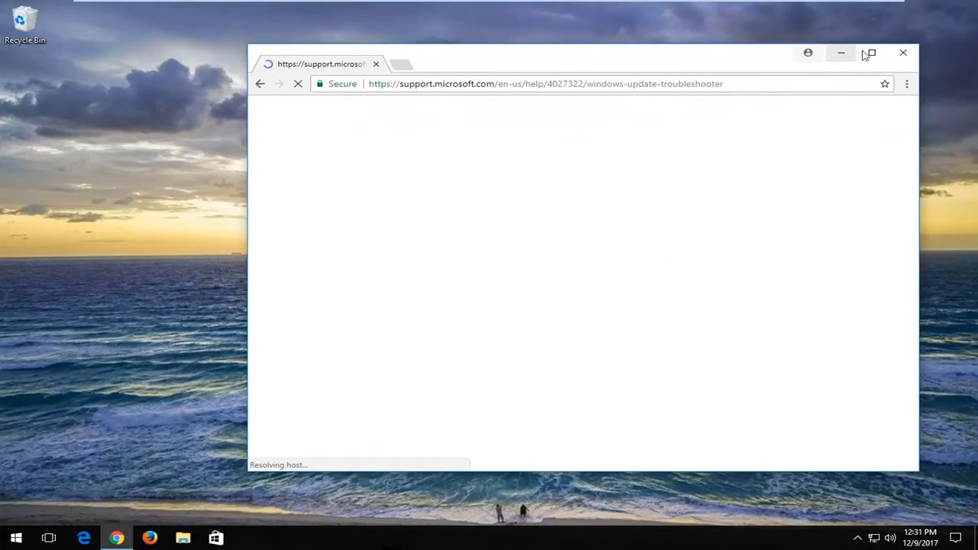
left_click(869, 52)
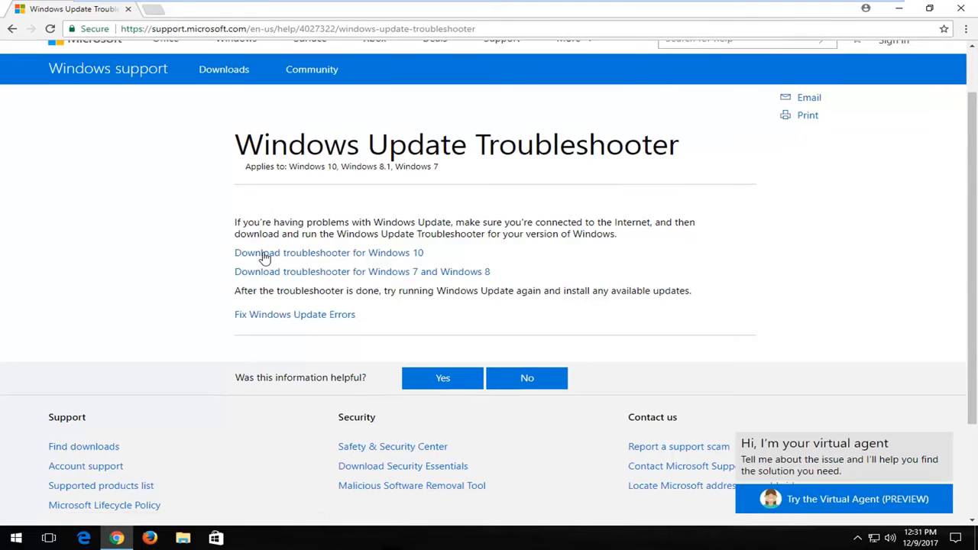
left_click(329, 252)
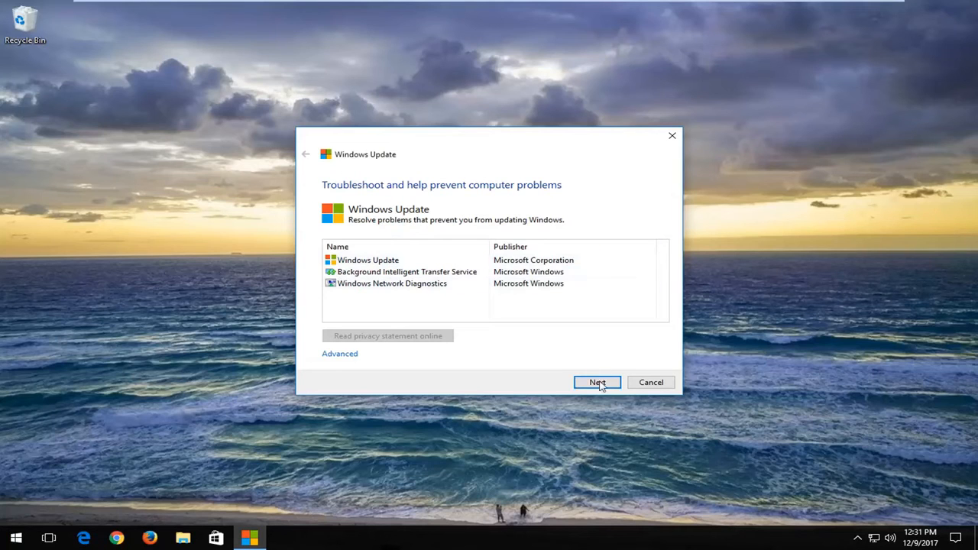
Start the troubleshooter scan, then restart it with administrator permissions
left_click(597, 382)
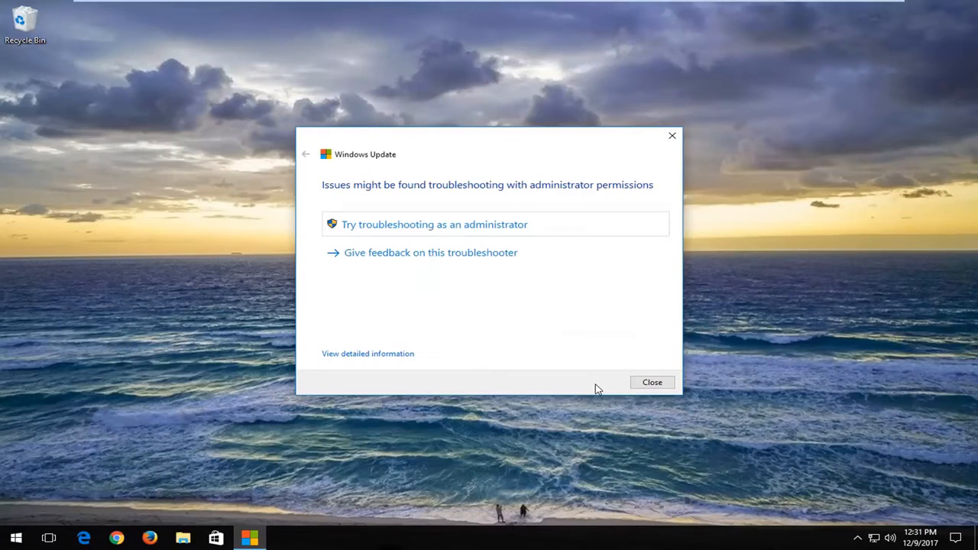
mouse_move(430, 234)
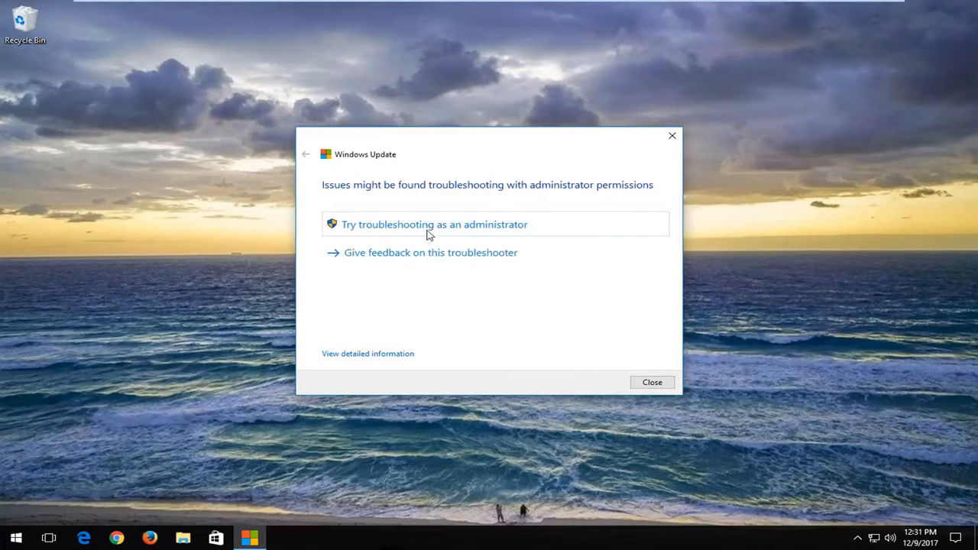
left_click(435, 224)
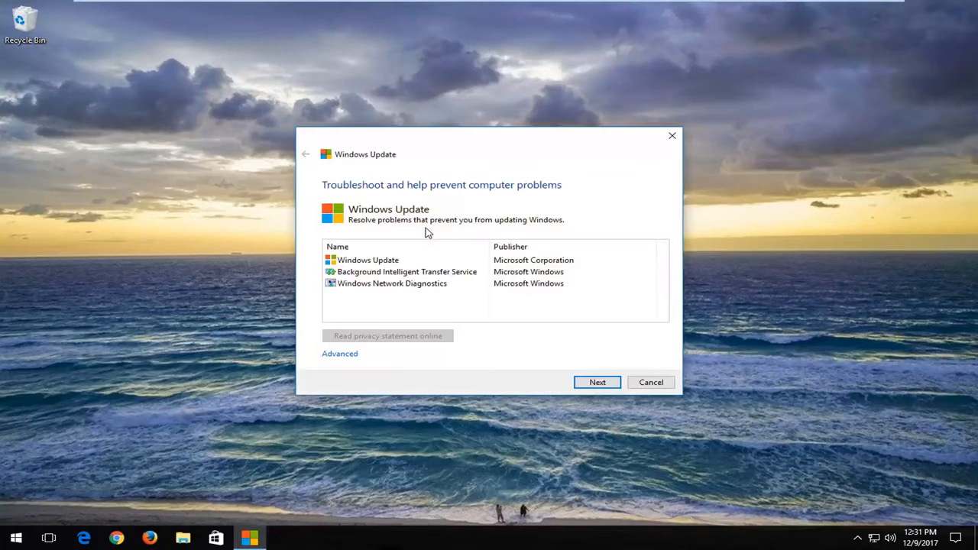
mouse_move(598, 382)
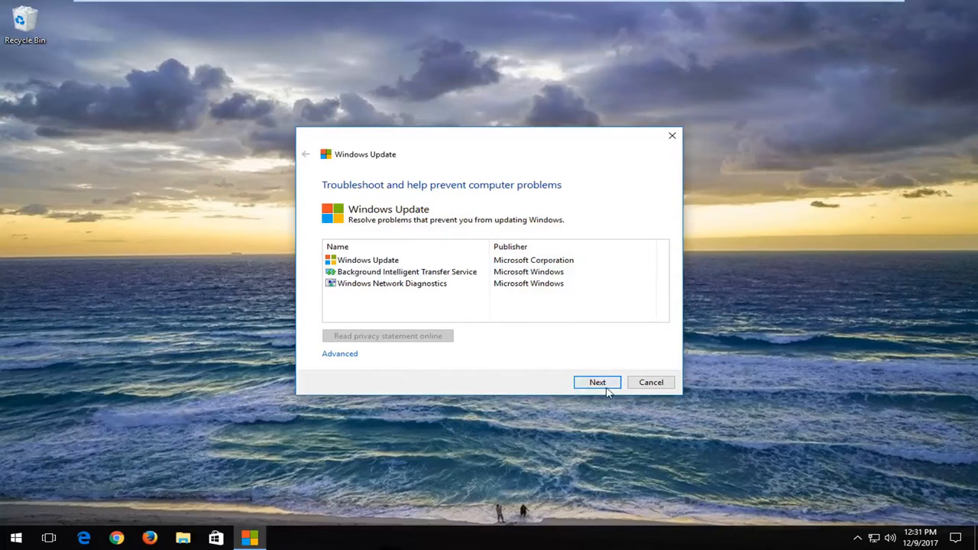
left_click(597, 382)
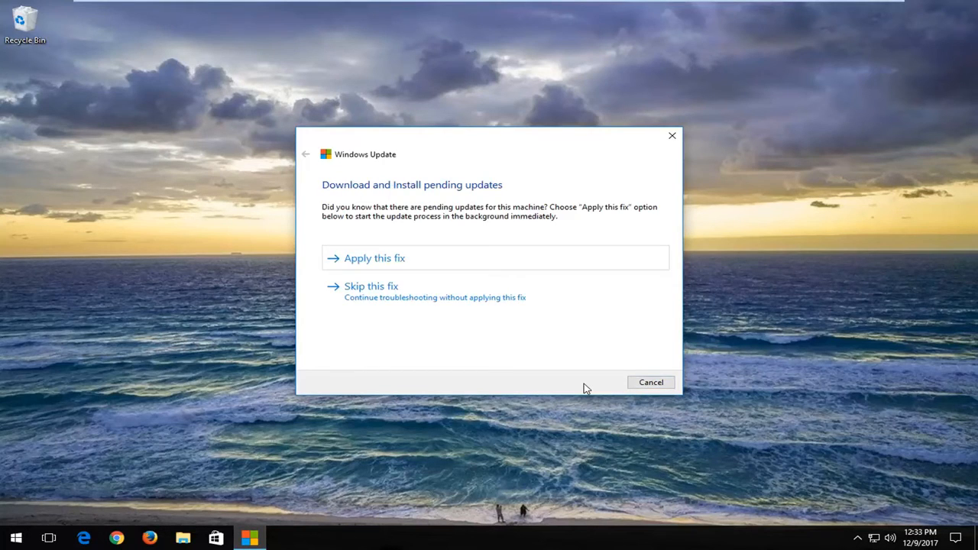
mouse_move(556, 322)
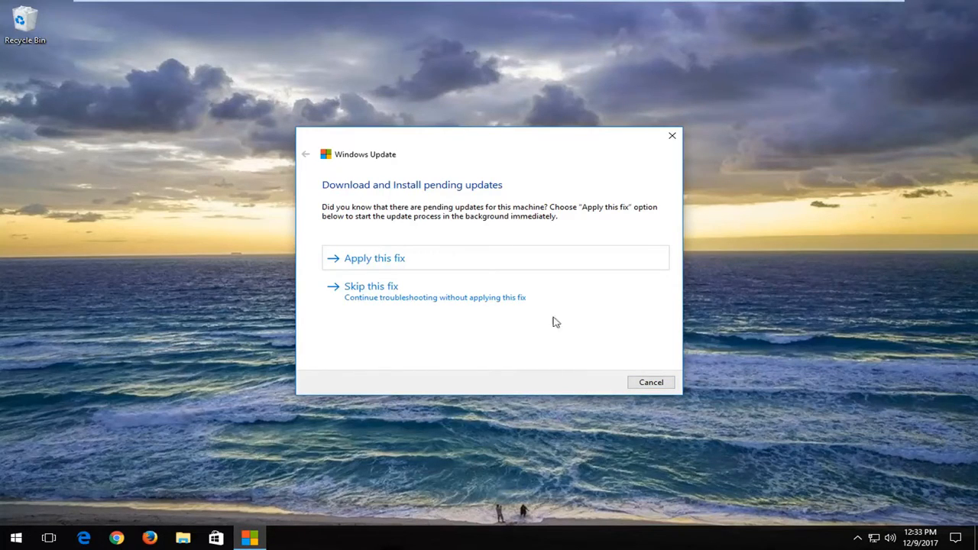
mouse_move(383, 308)
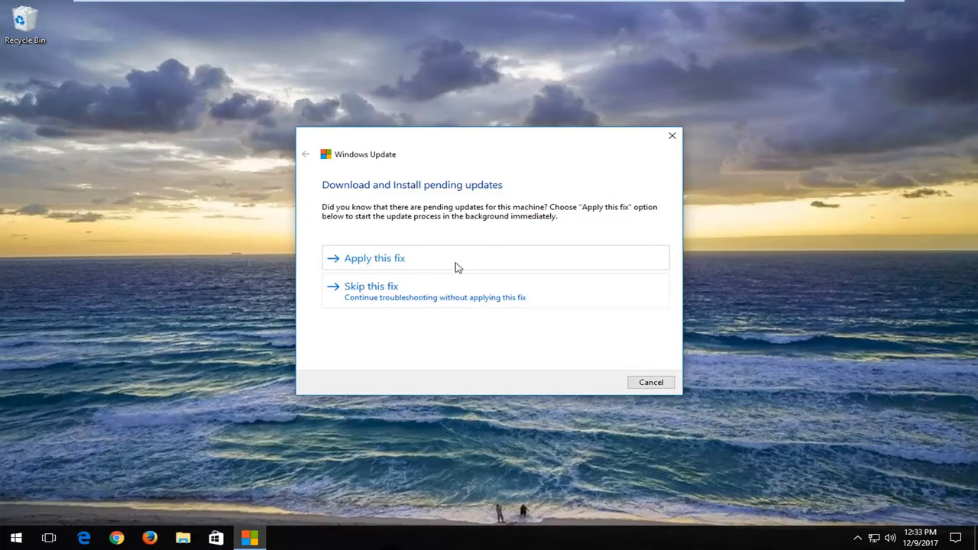
mouse_move(418, 221)
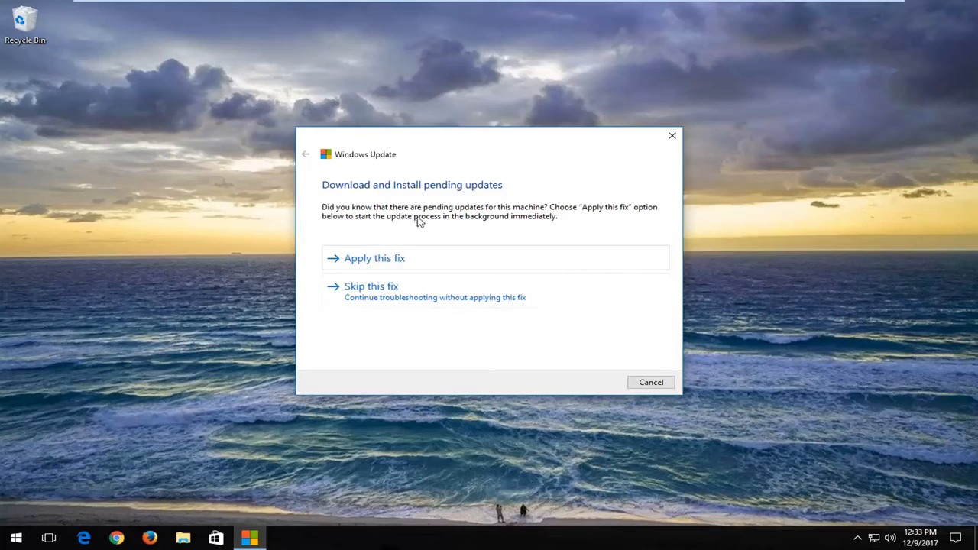
mouse_move(368, 297)
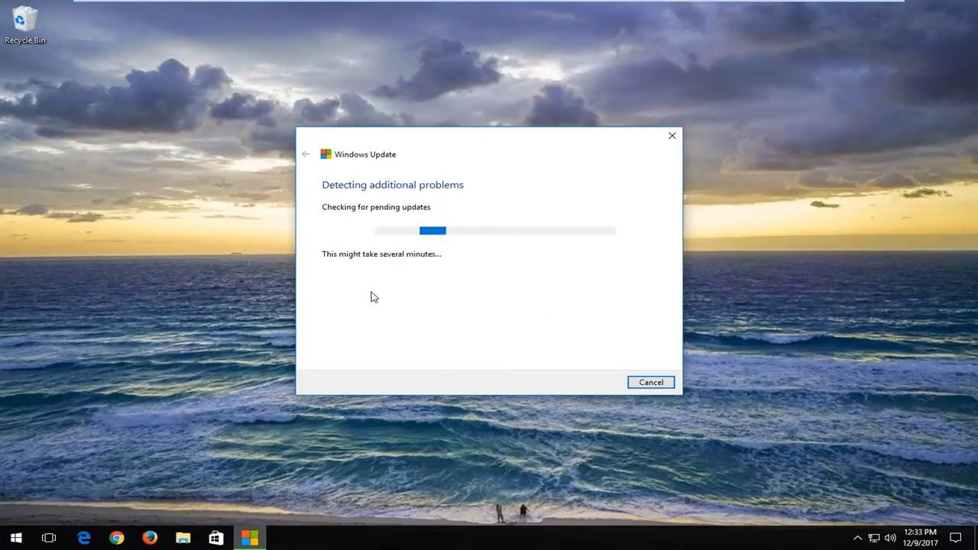
mouse_move(361, 298)
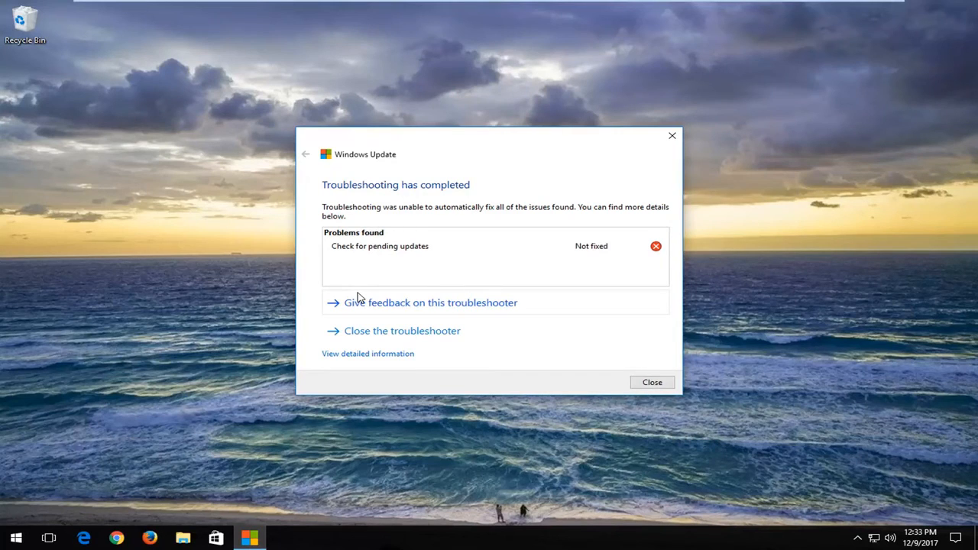
mouse_move(431, 264)
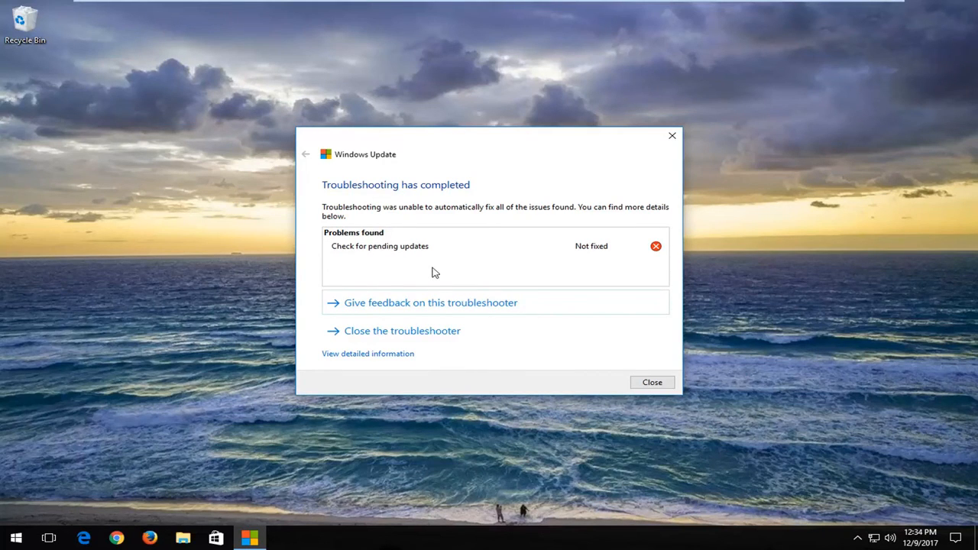
mouse_move(406, 328)
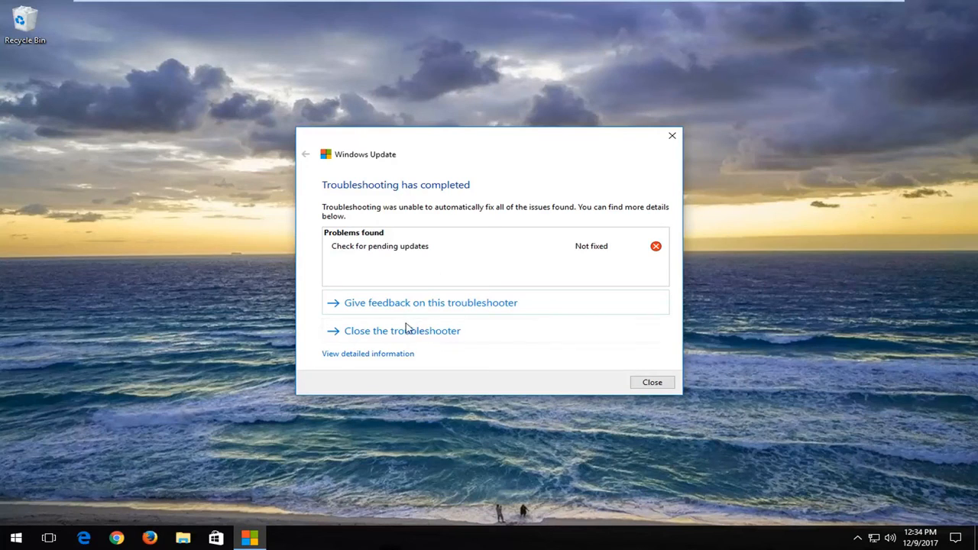
mouse_move(289, 449)
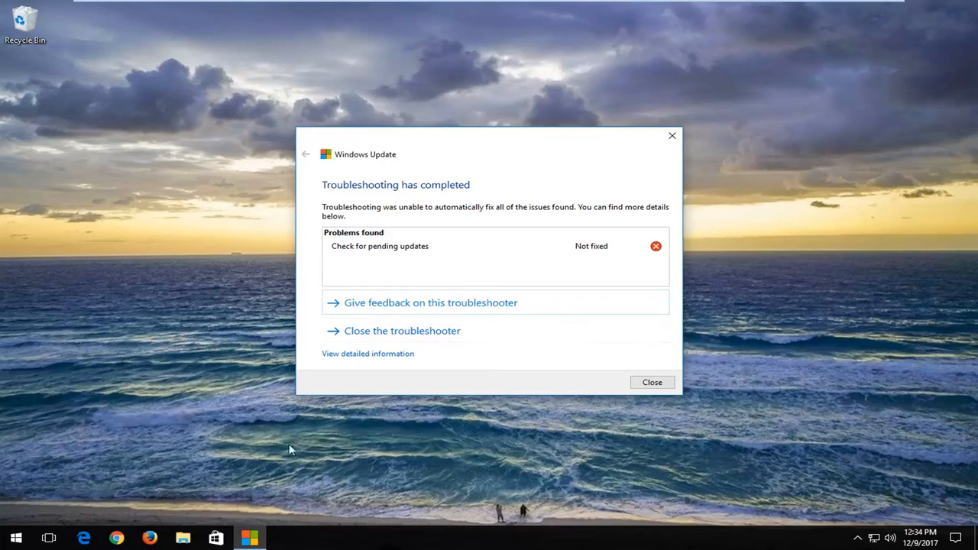
mouse_move(354, 169)
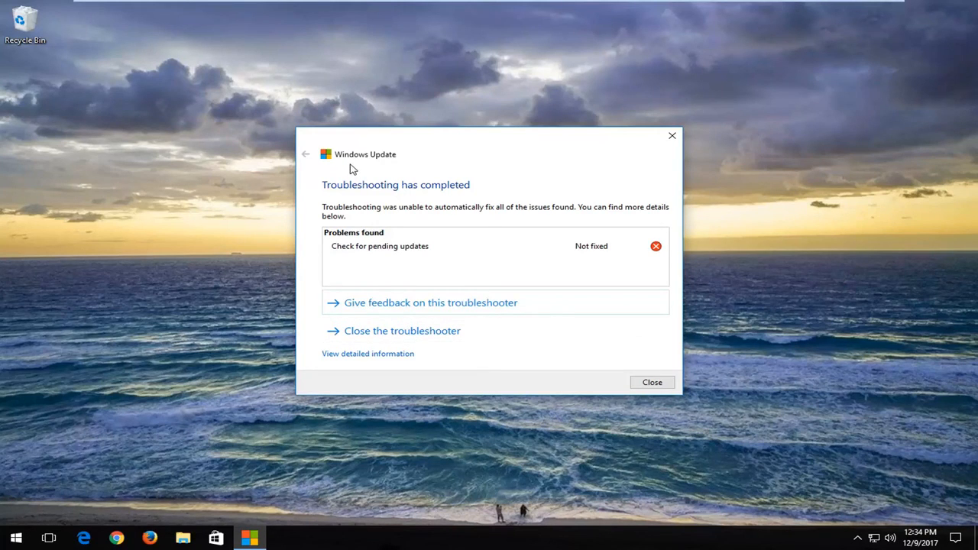